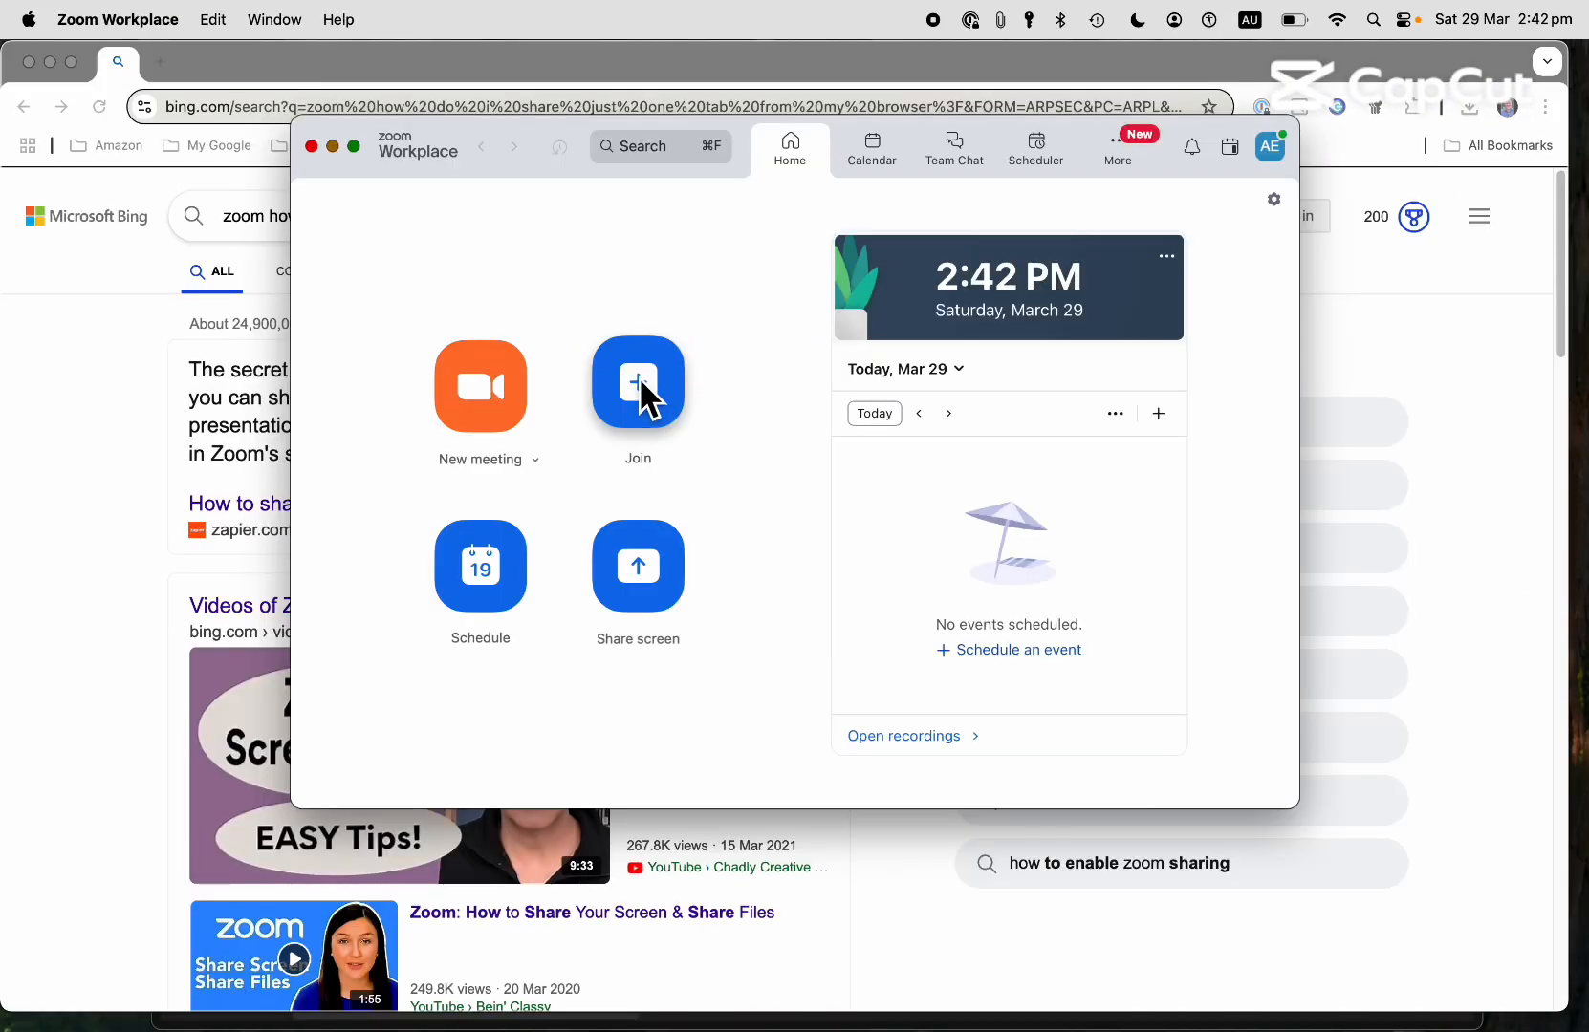
Add the text 'DON'T OVERSHARE!' to the Share this Google Doc and return to the Zoom window.
click(638, 382)
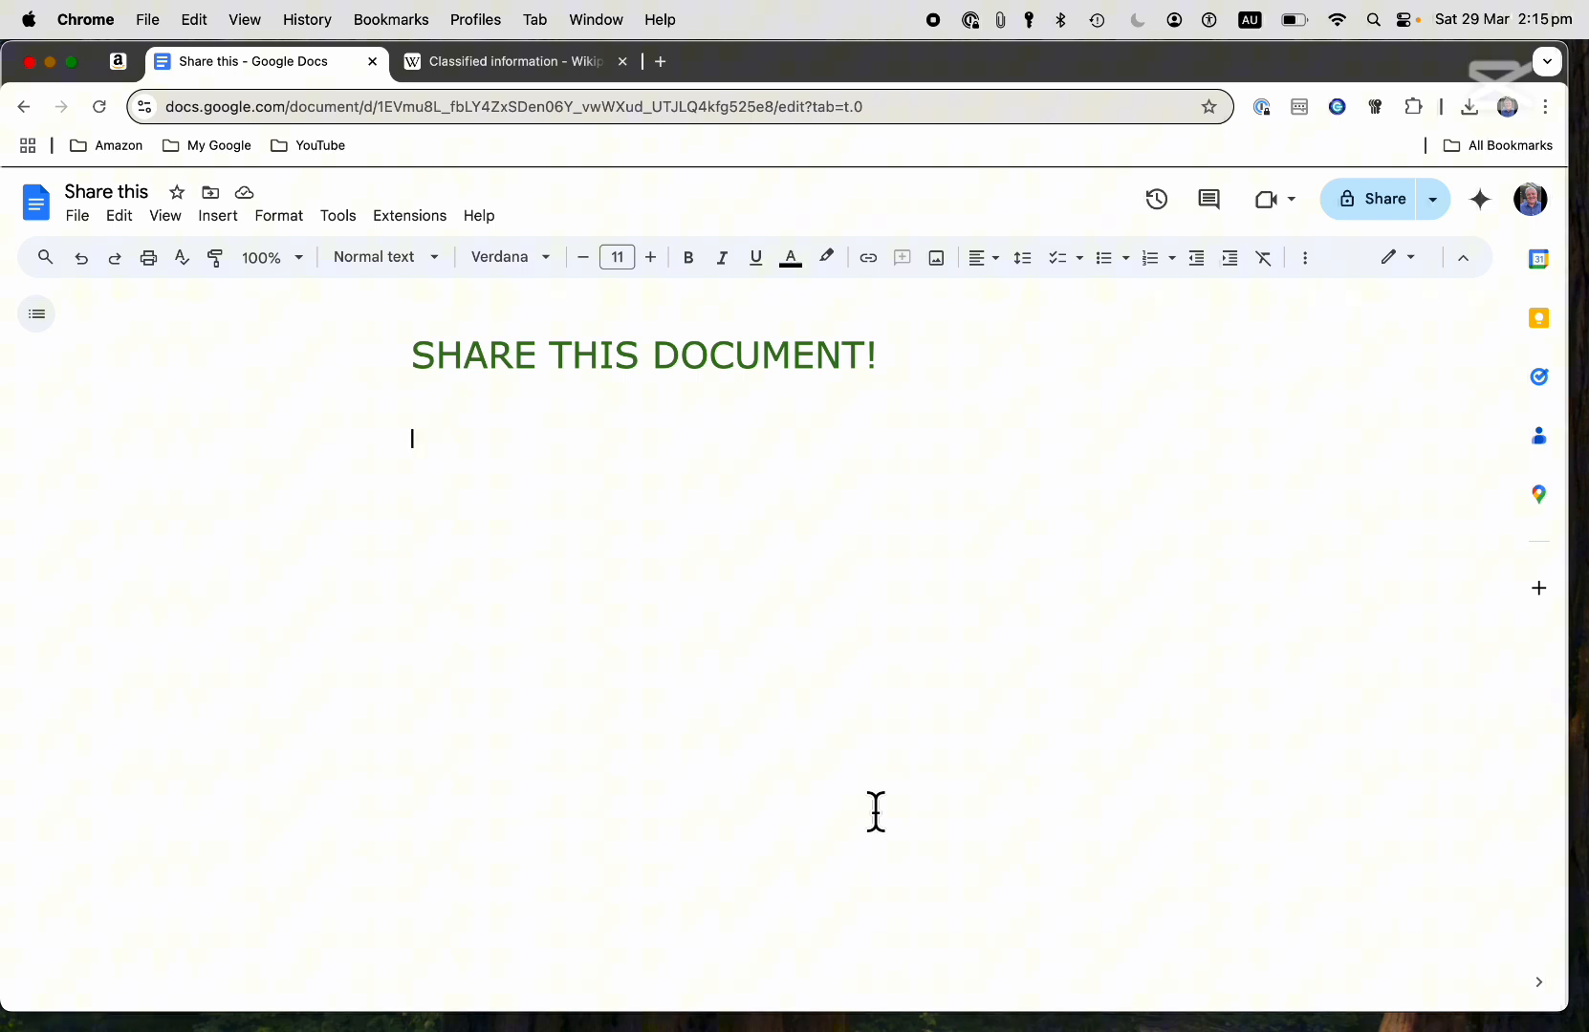
text(DON'T OVERSHARE!)
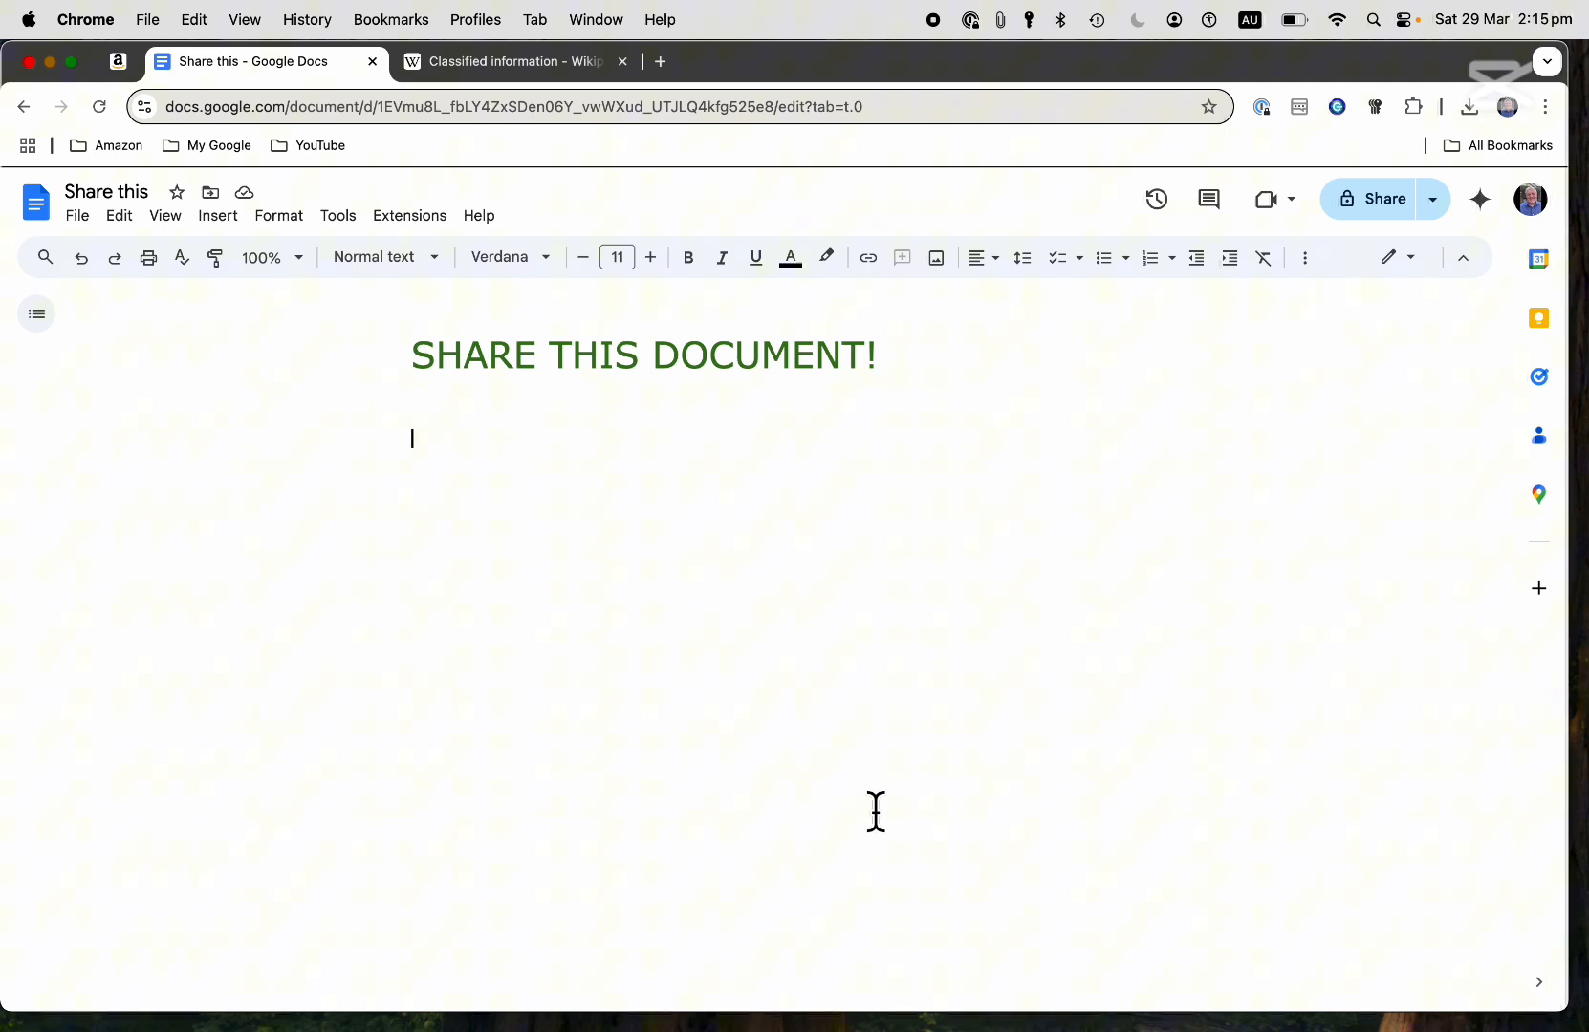
mouse_move(336, 440)
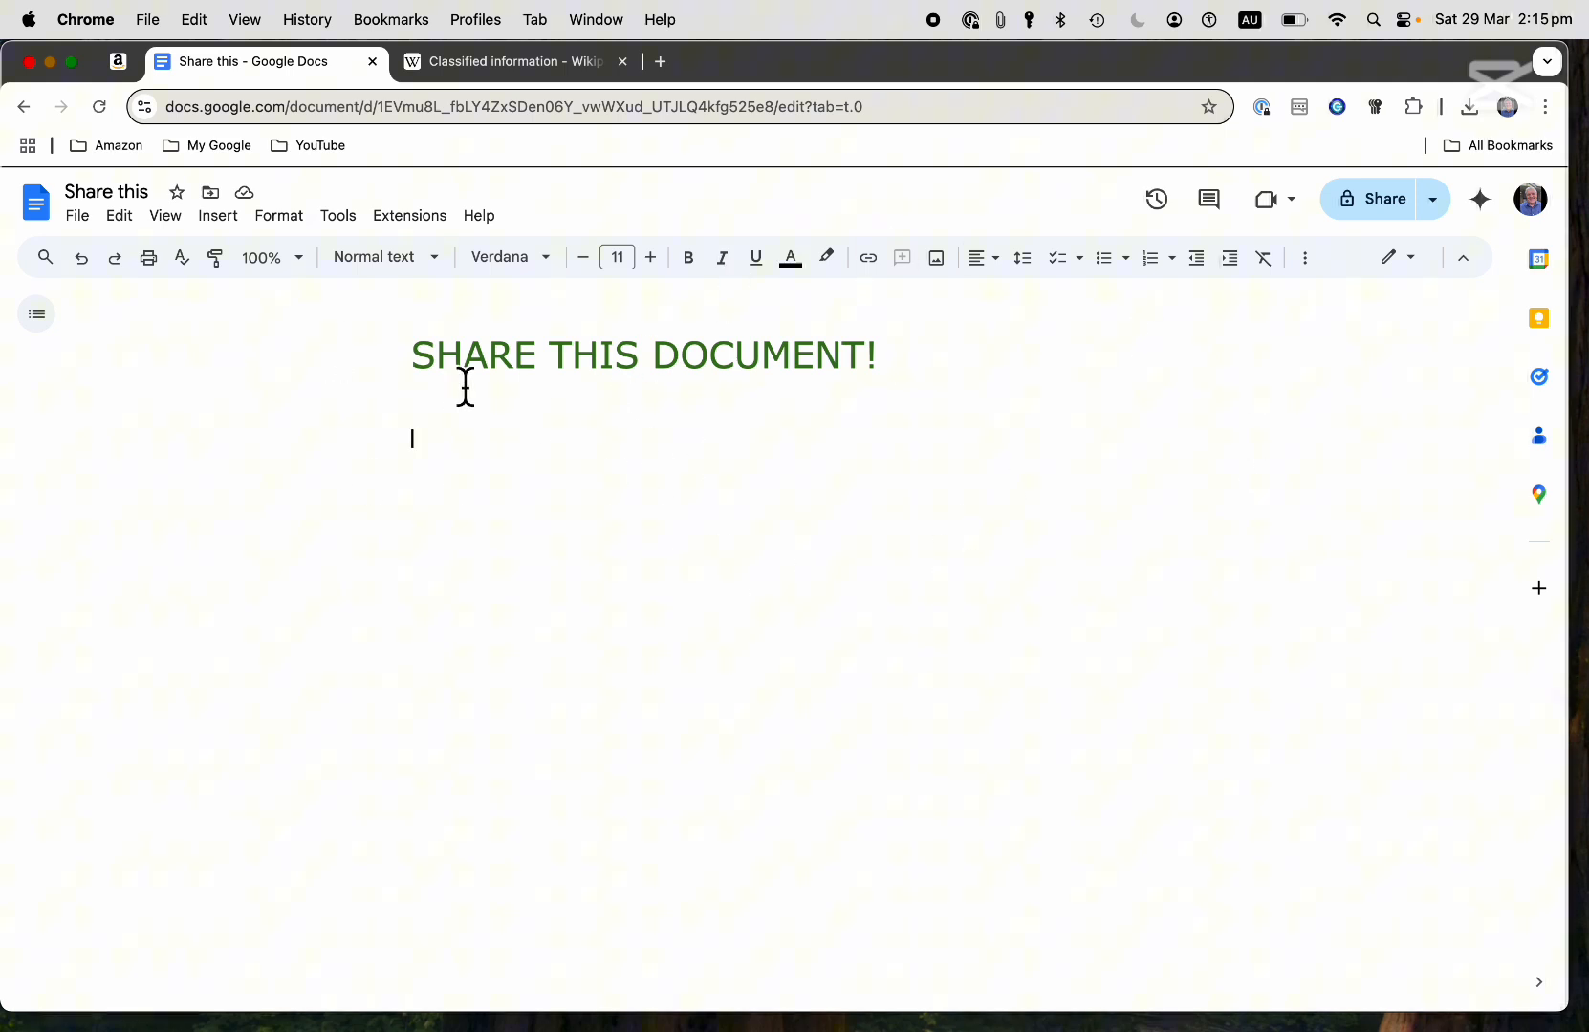
mouse_move(1025, 413)
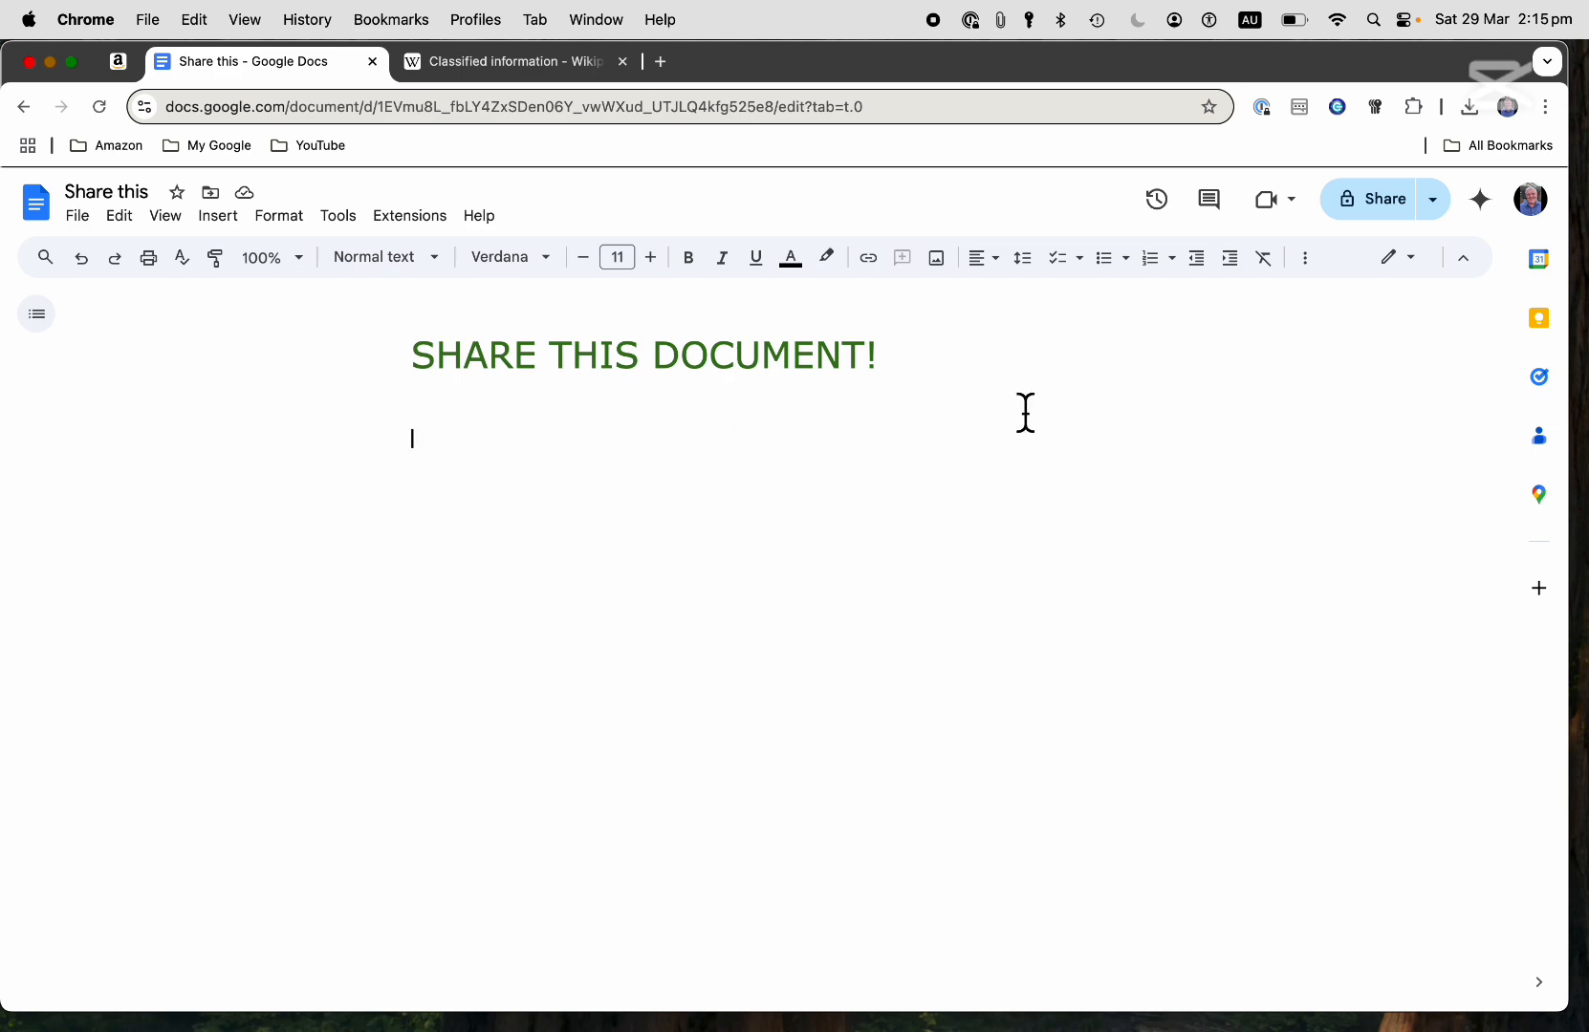
click(517, 62)
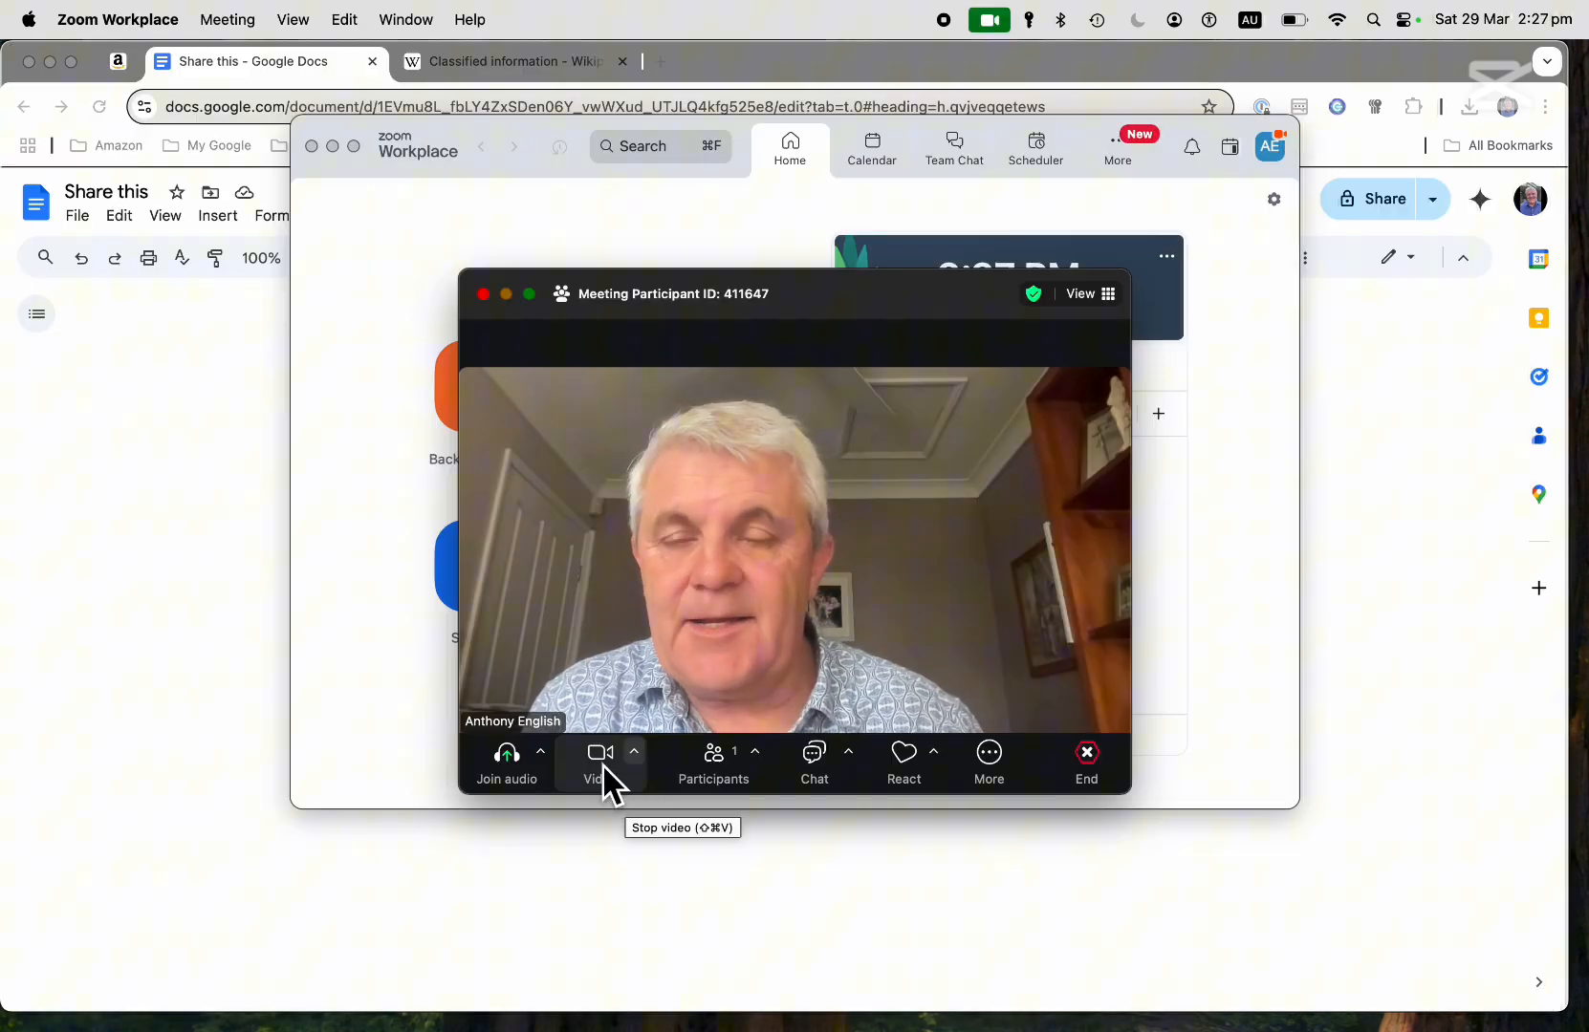
Turn off the camera and bring up the More menu's sharing options.
click(601, 753)
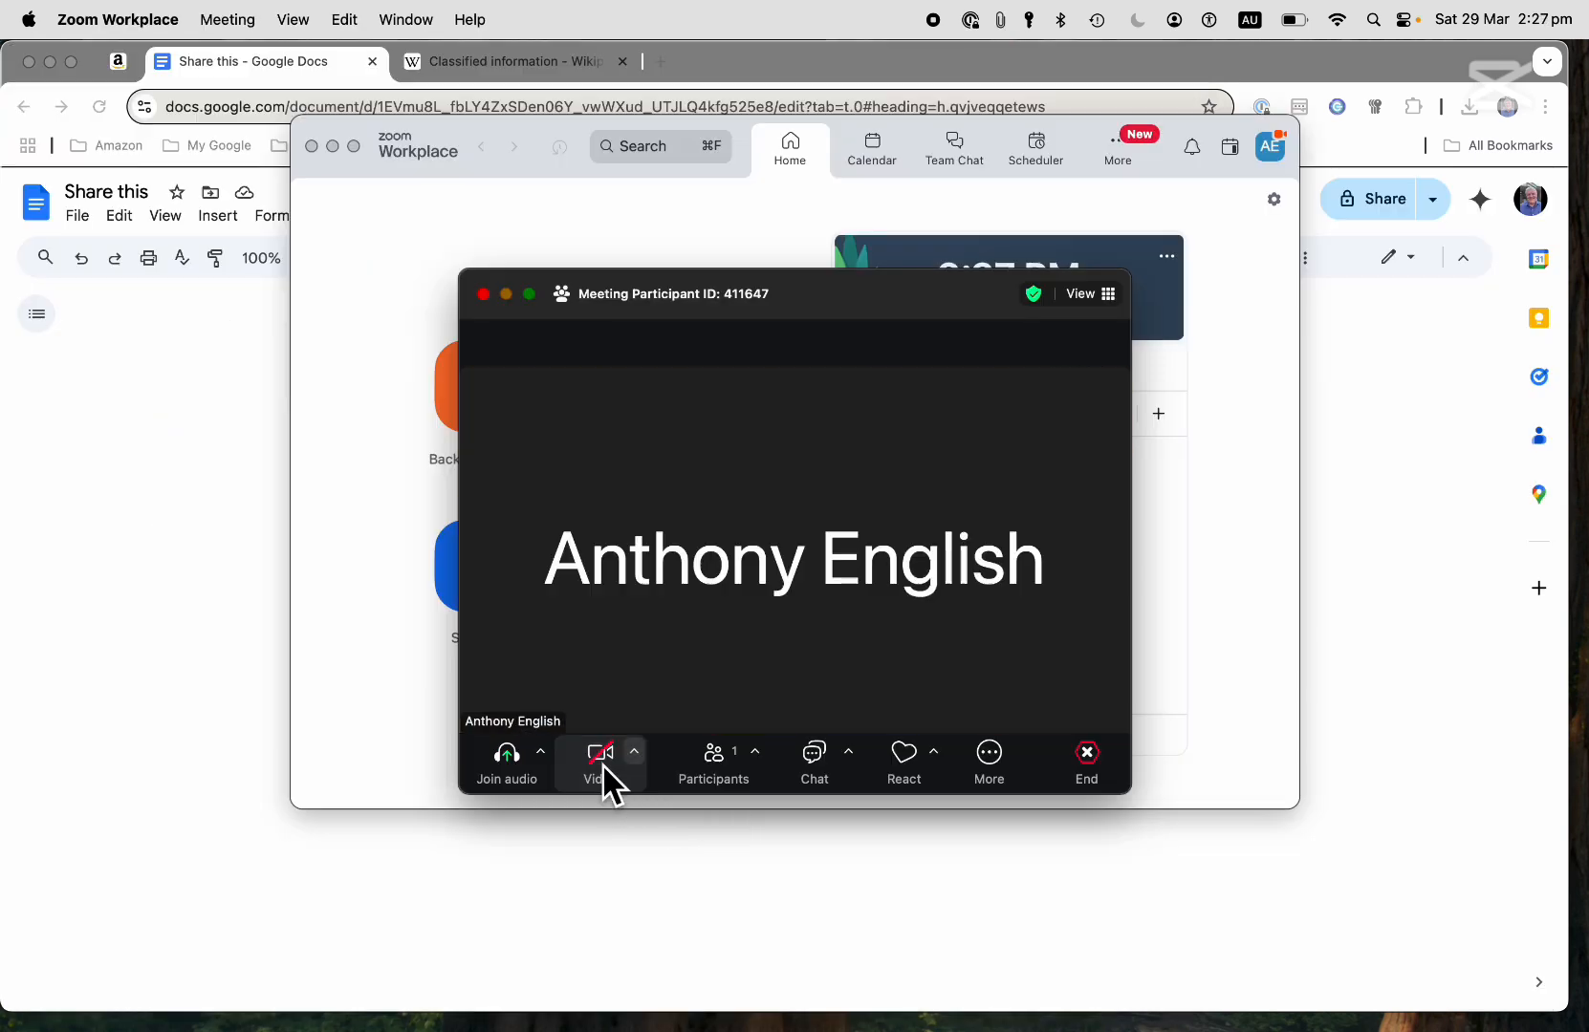
mouse_move(989, 759)
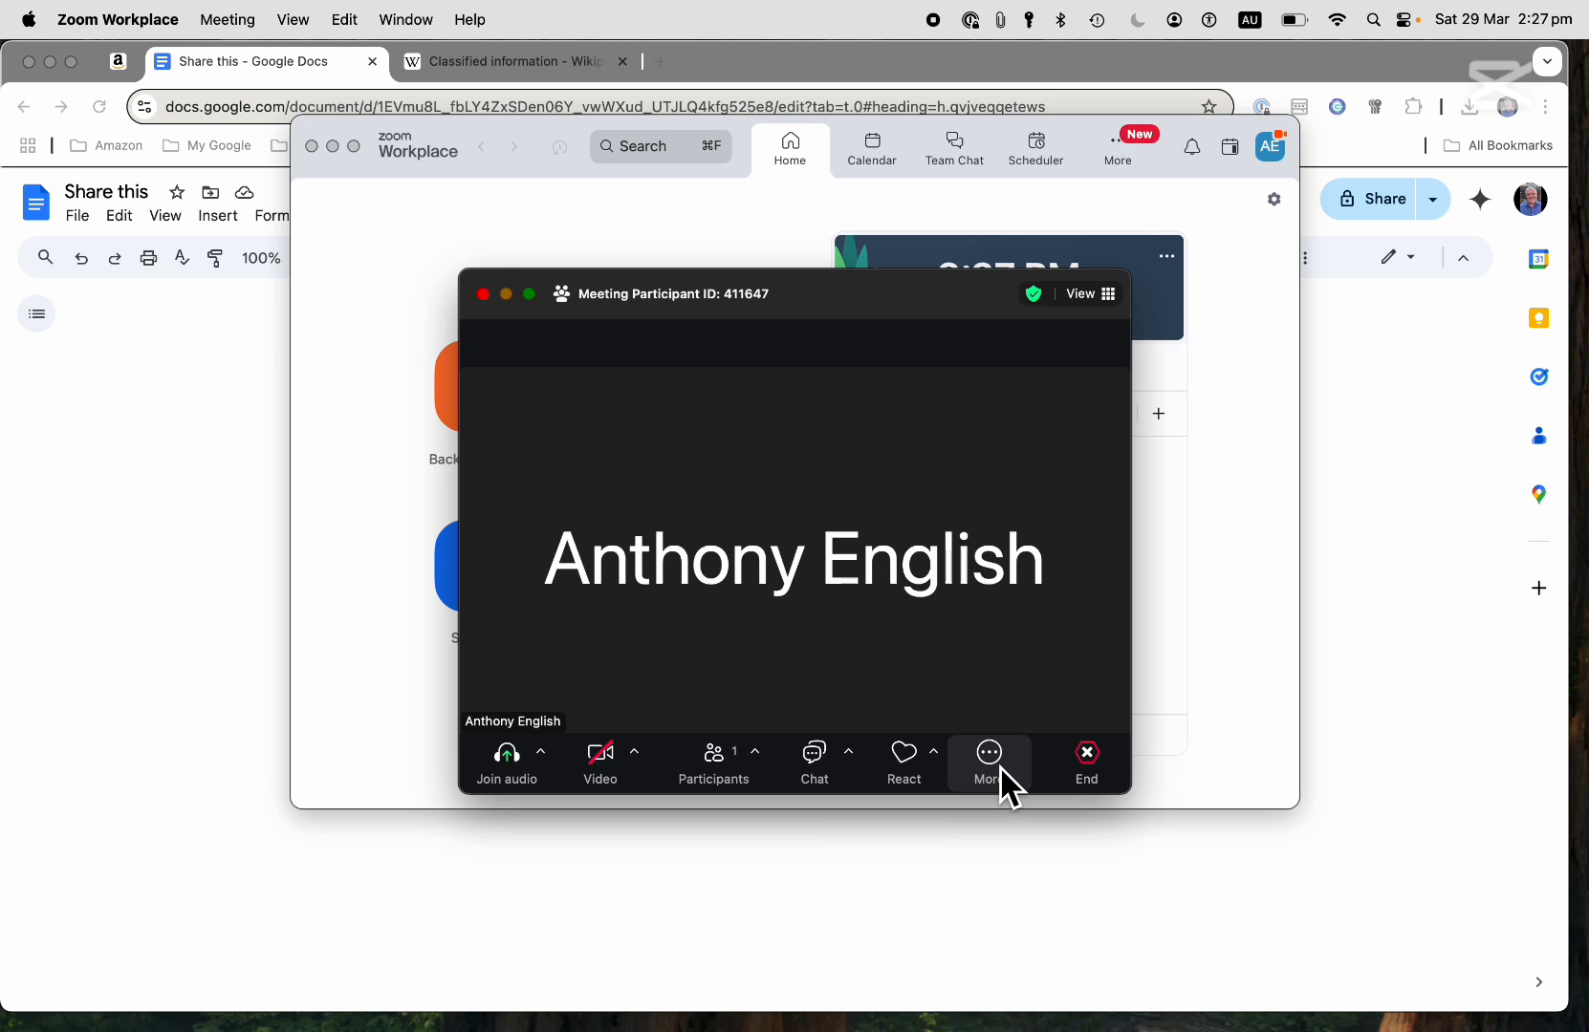
click(988, 753)
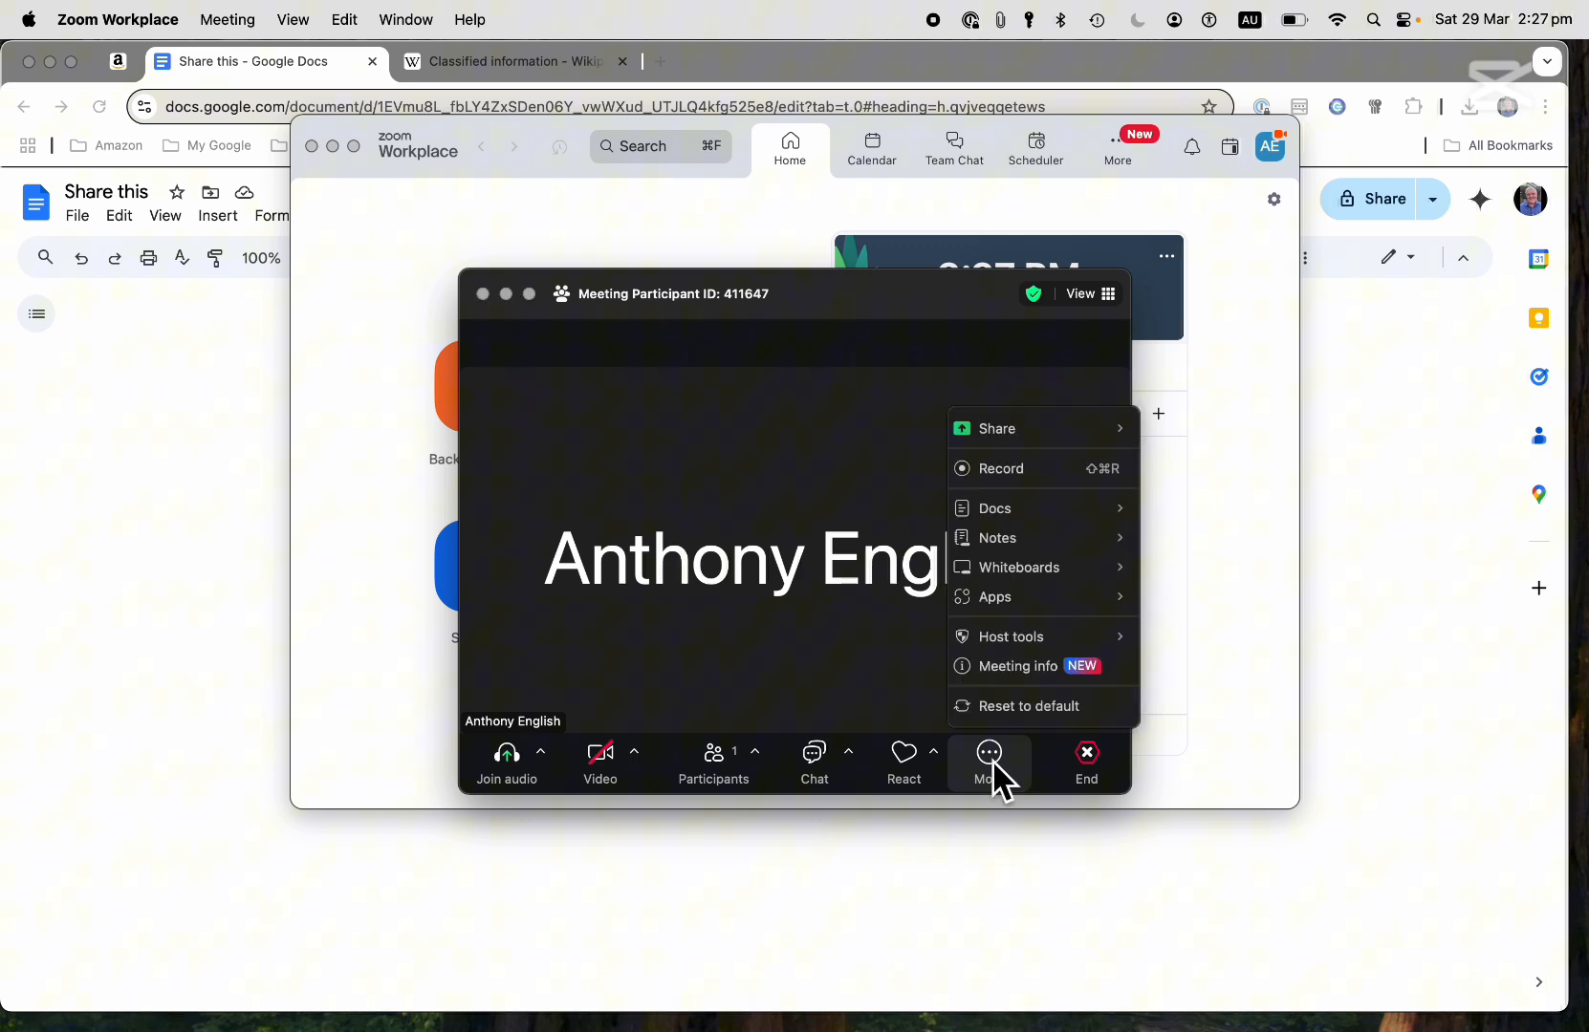
mouse_move(1019, 428)
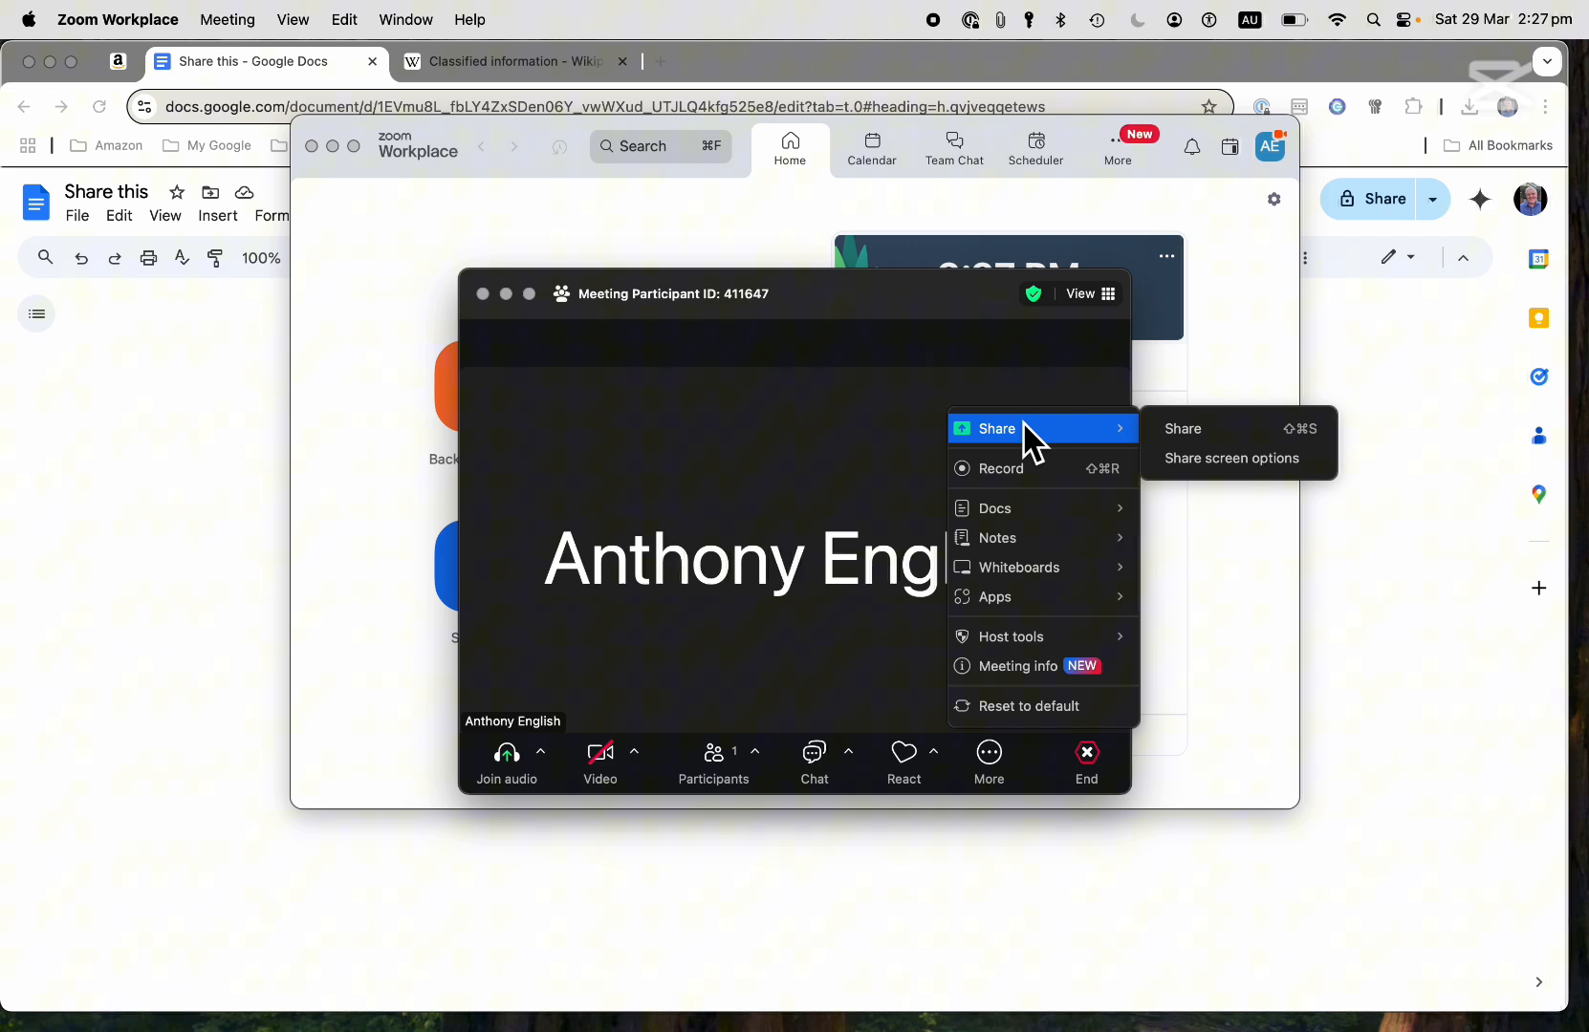
mouse_move(1181, 428)
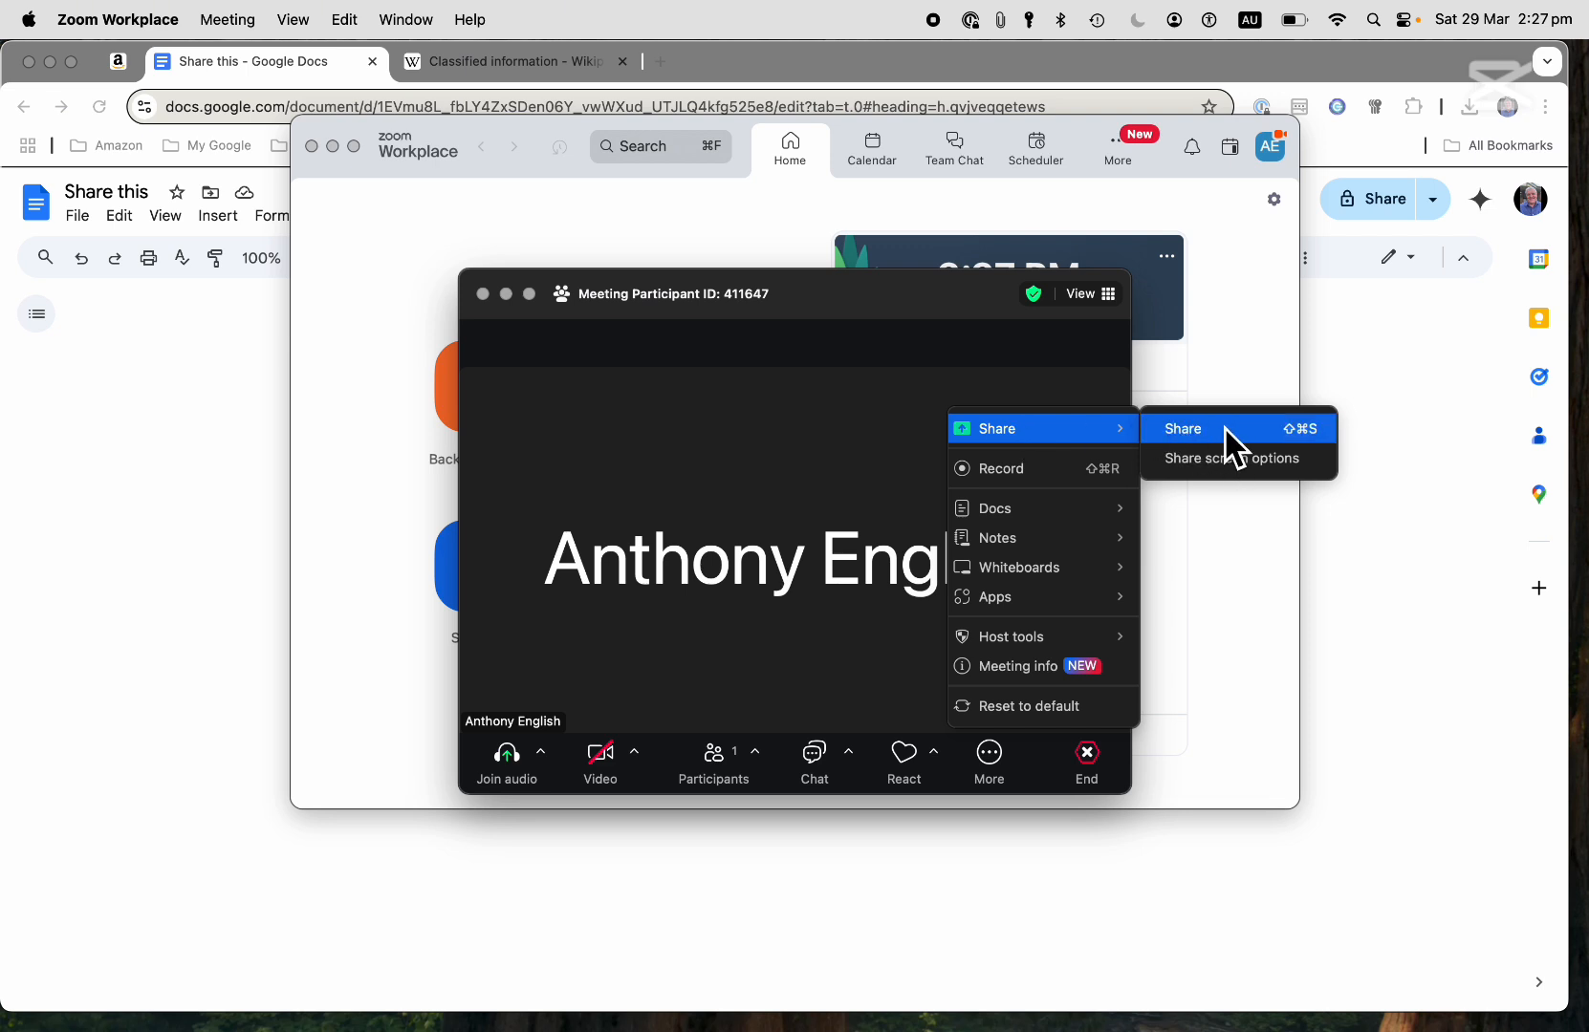
Start Share Screen and browse between the screen/window and document sharing choices.
click(1181, 428)
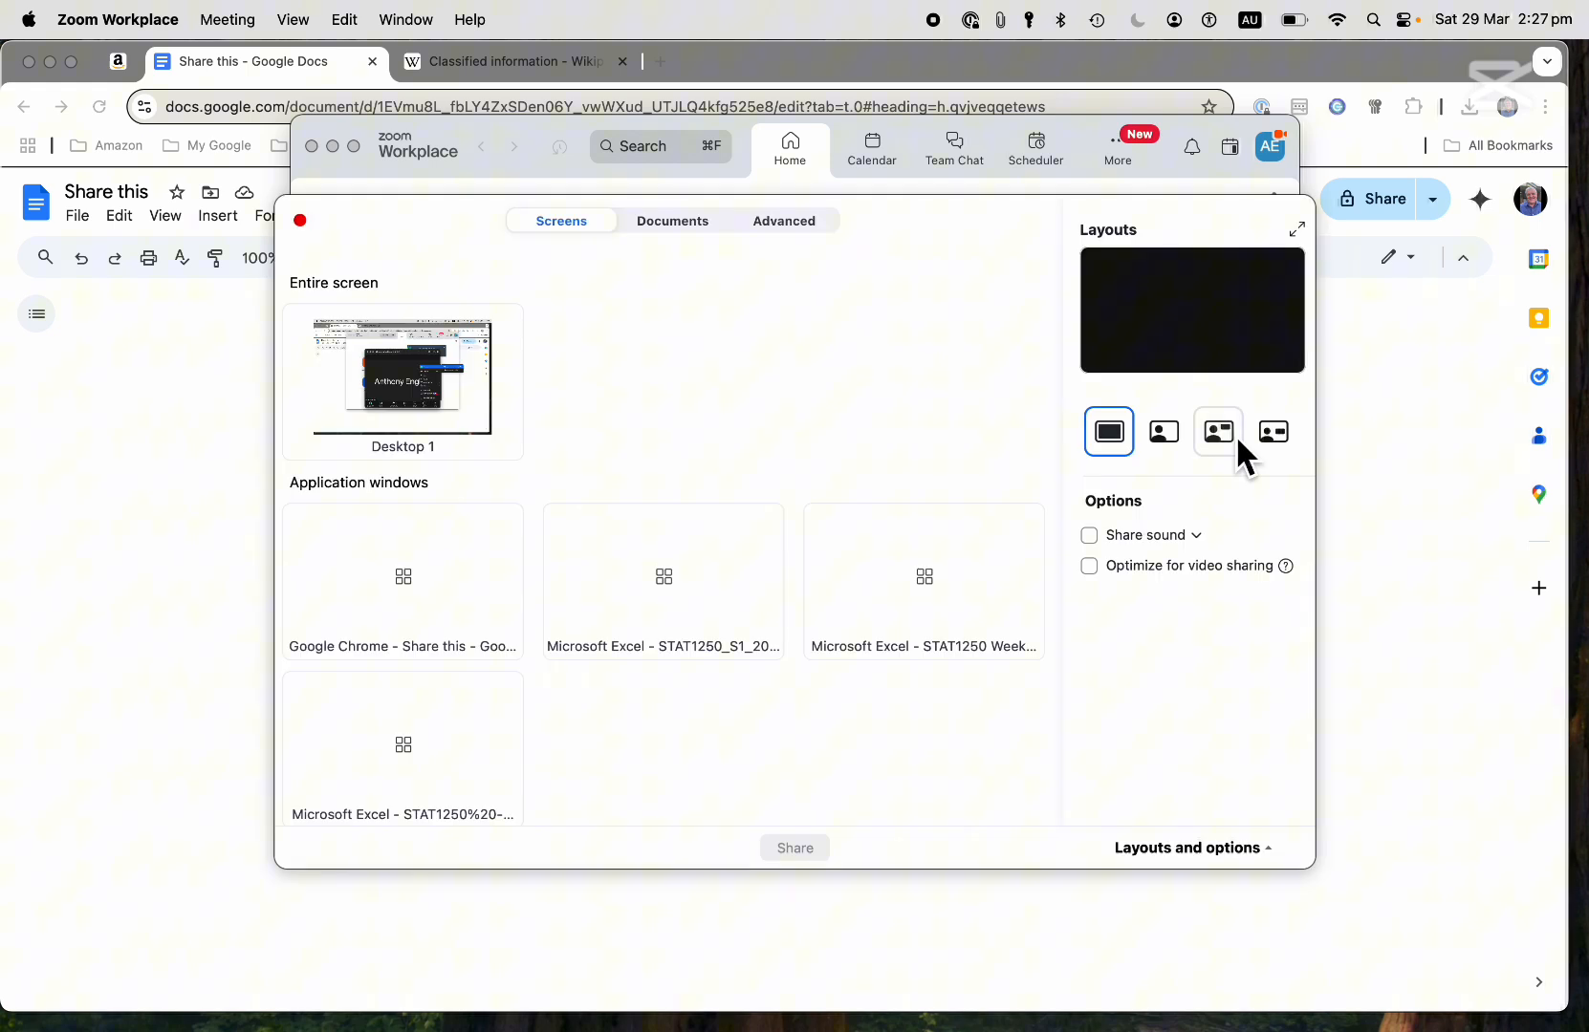
click(403, 379)
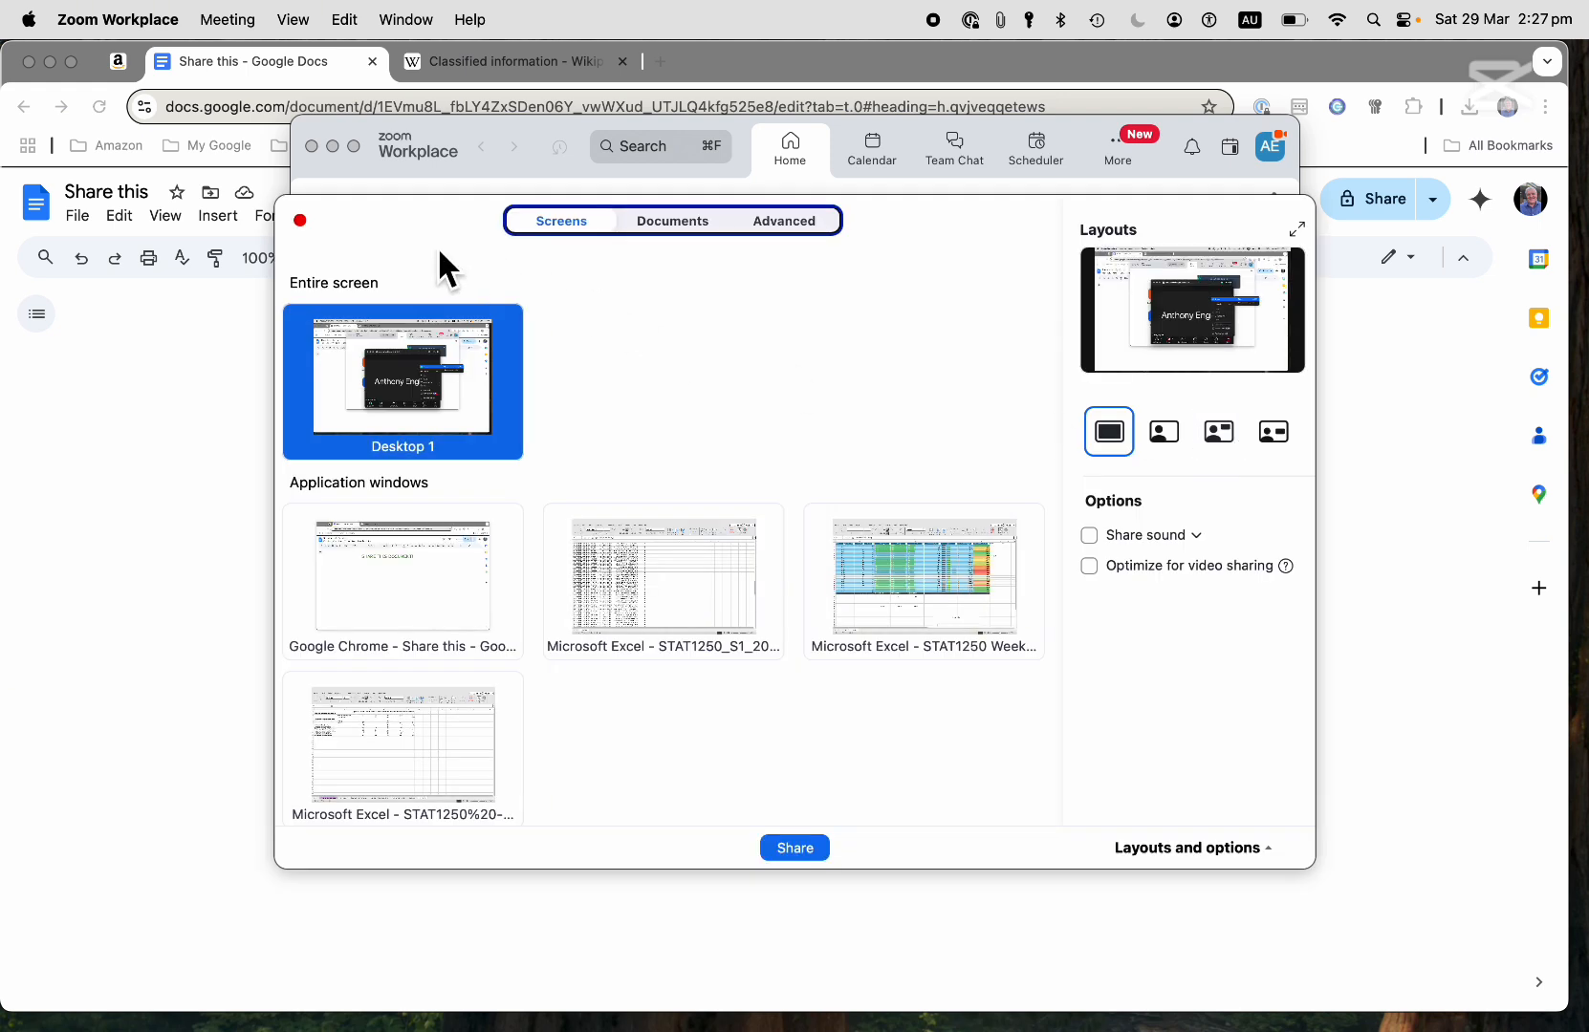
mouse_move(623, 505)
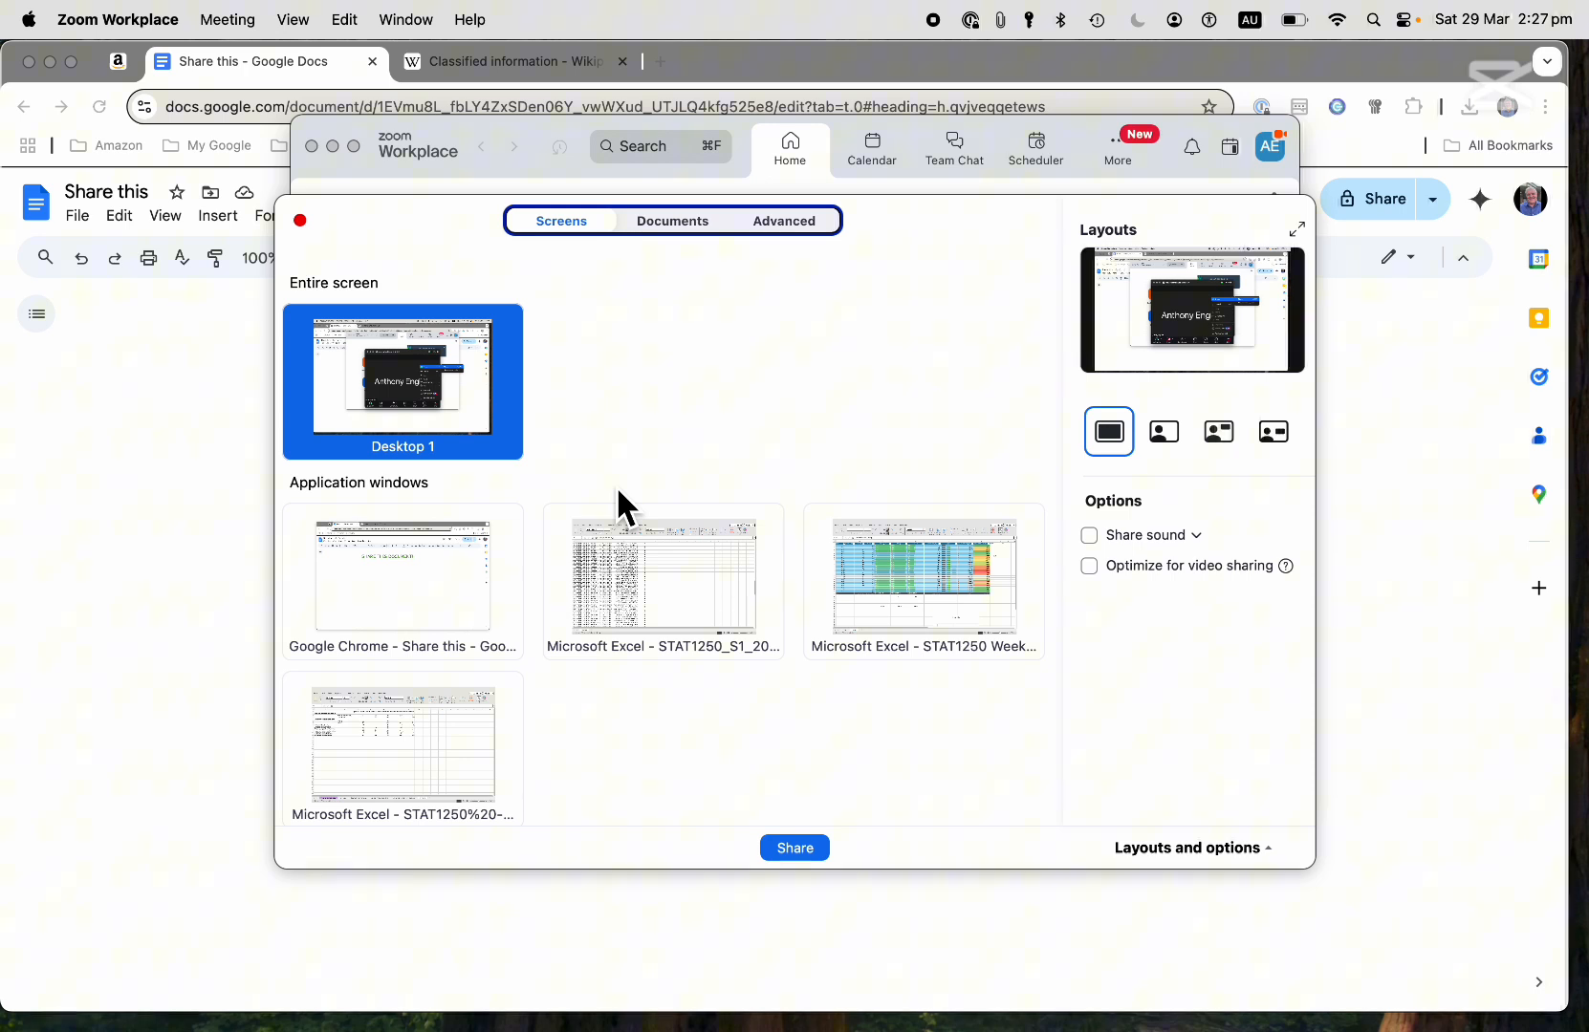
mouse_move(436, 541)
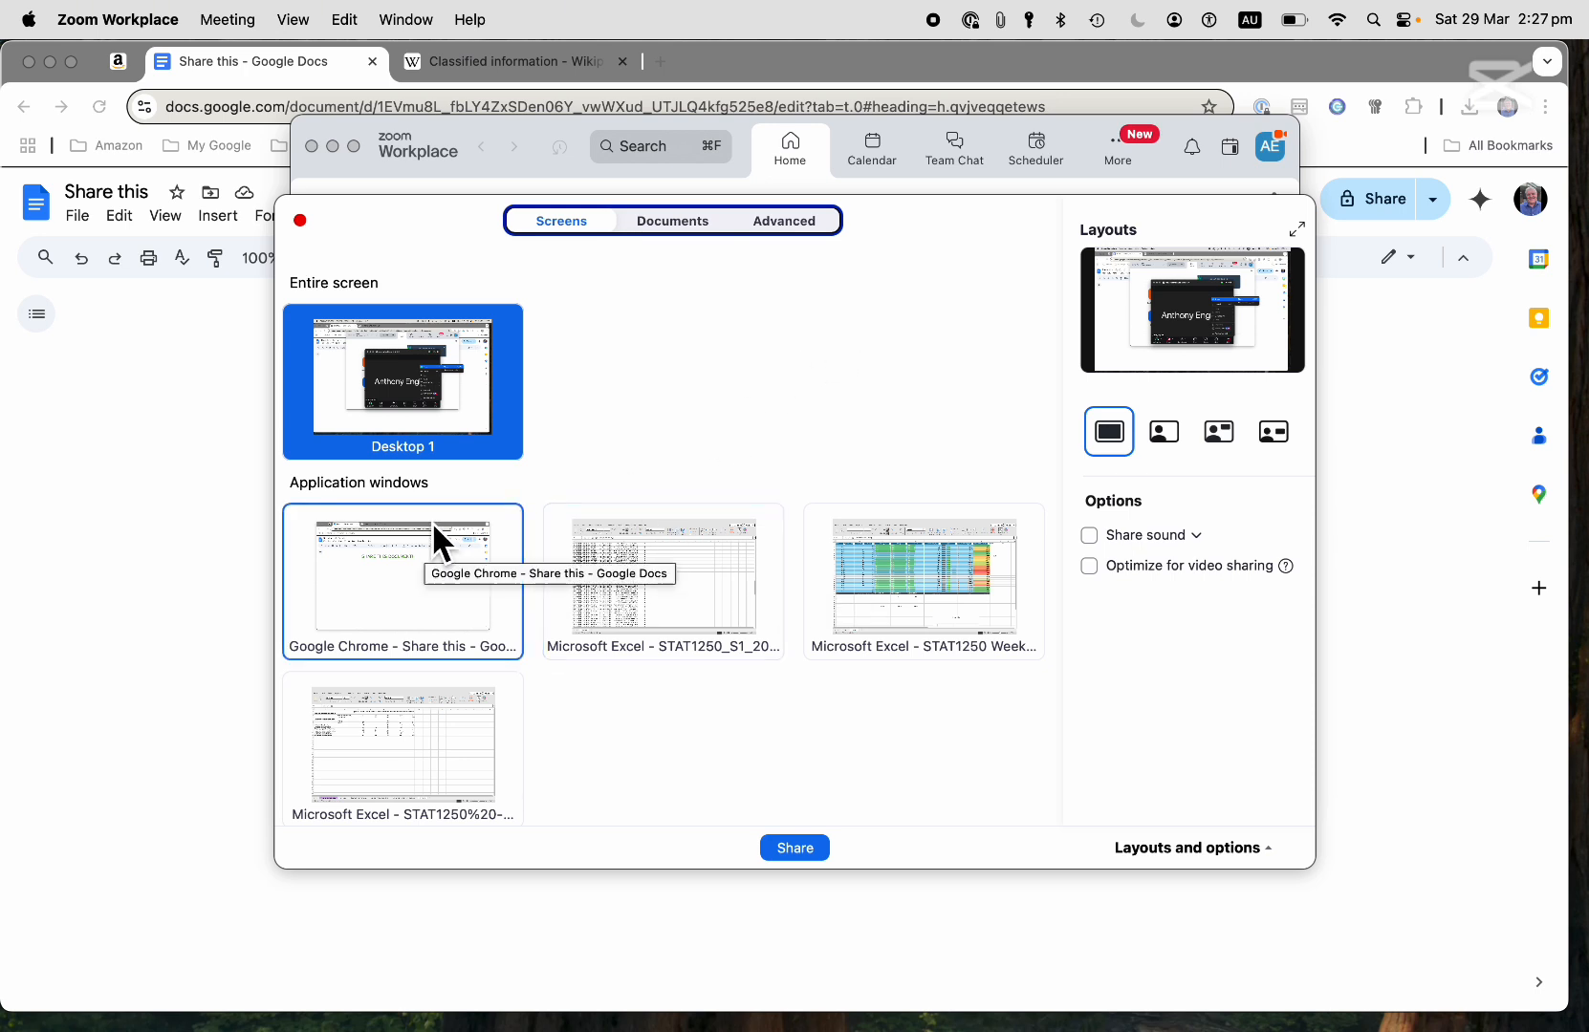
mouse_move(507, 631)
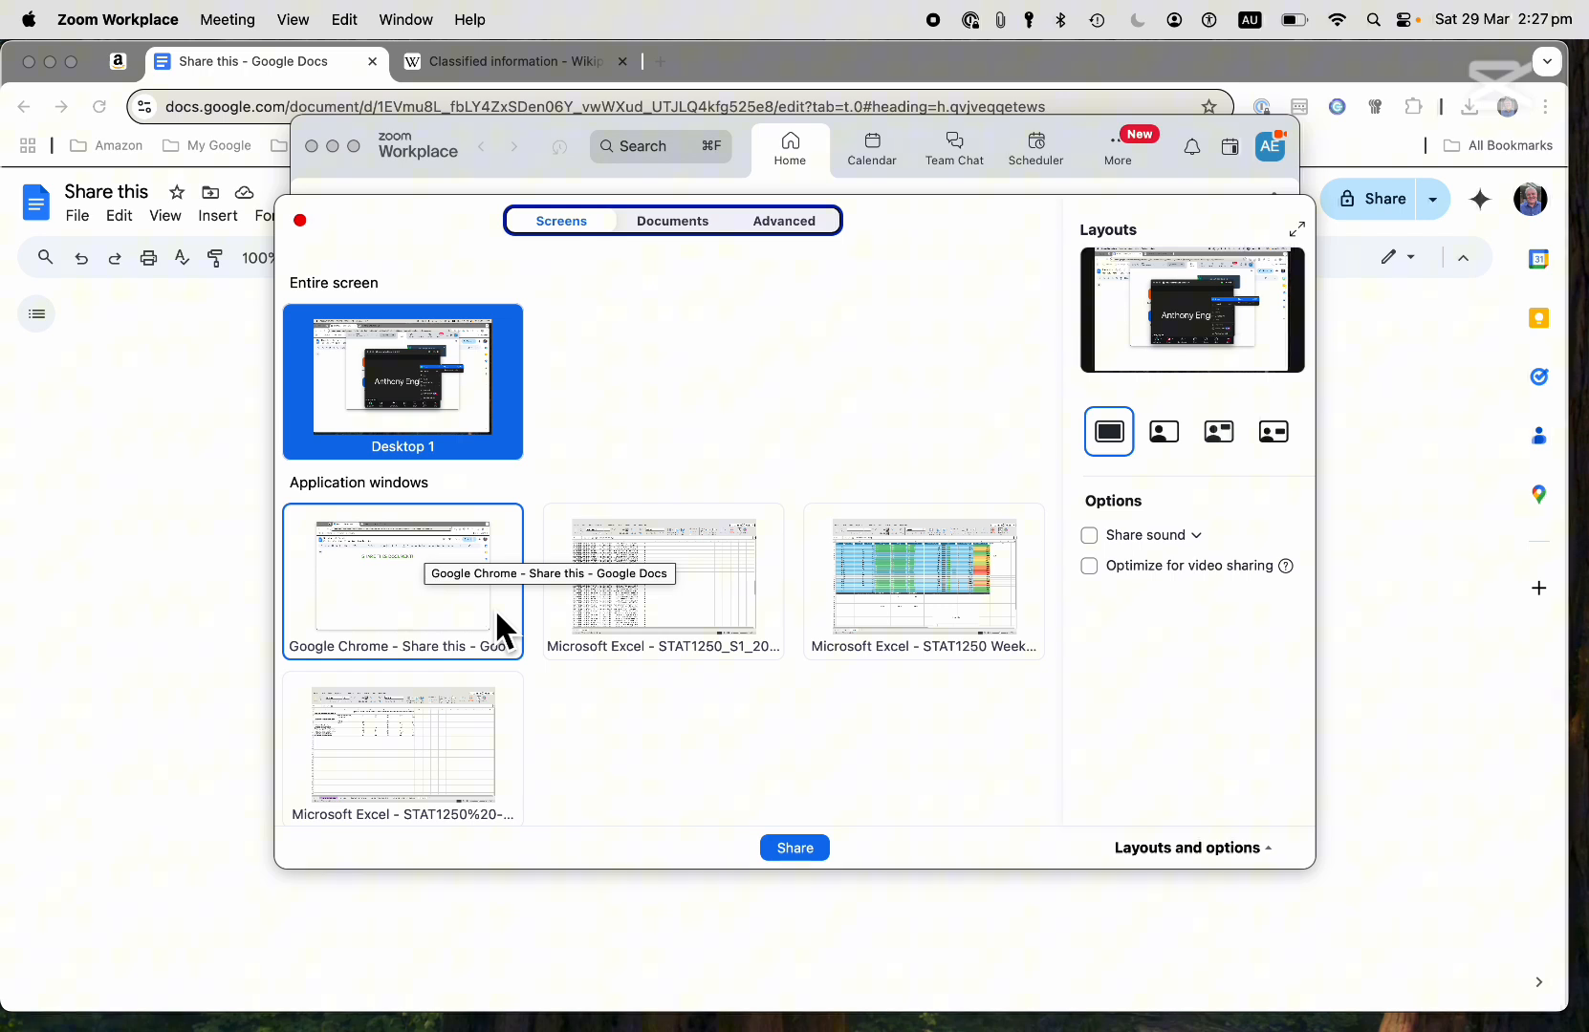
mouse_move(679, 608)
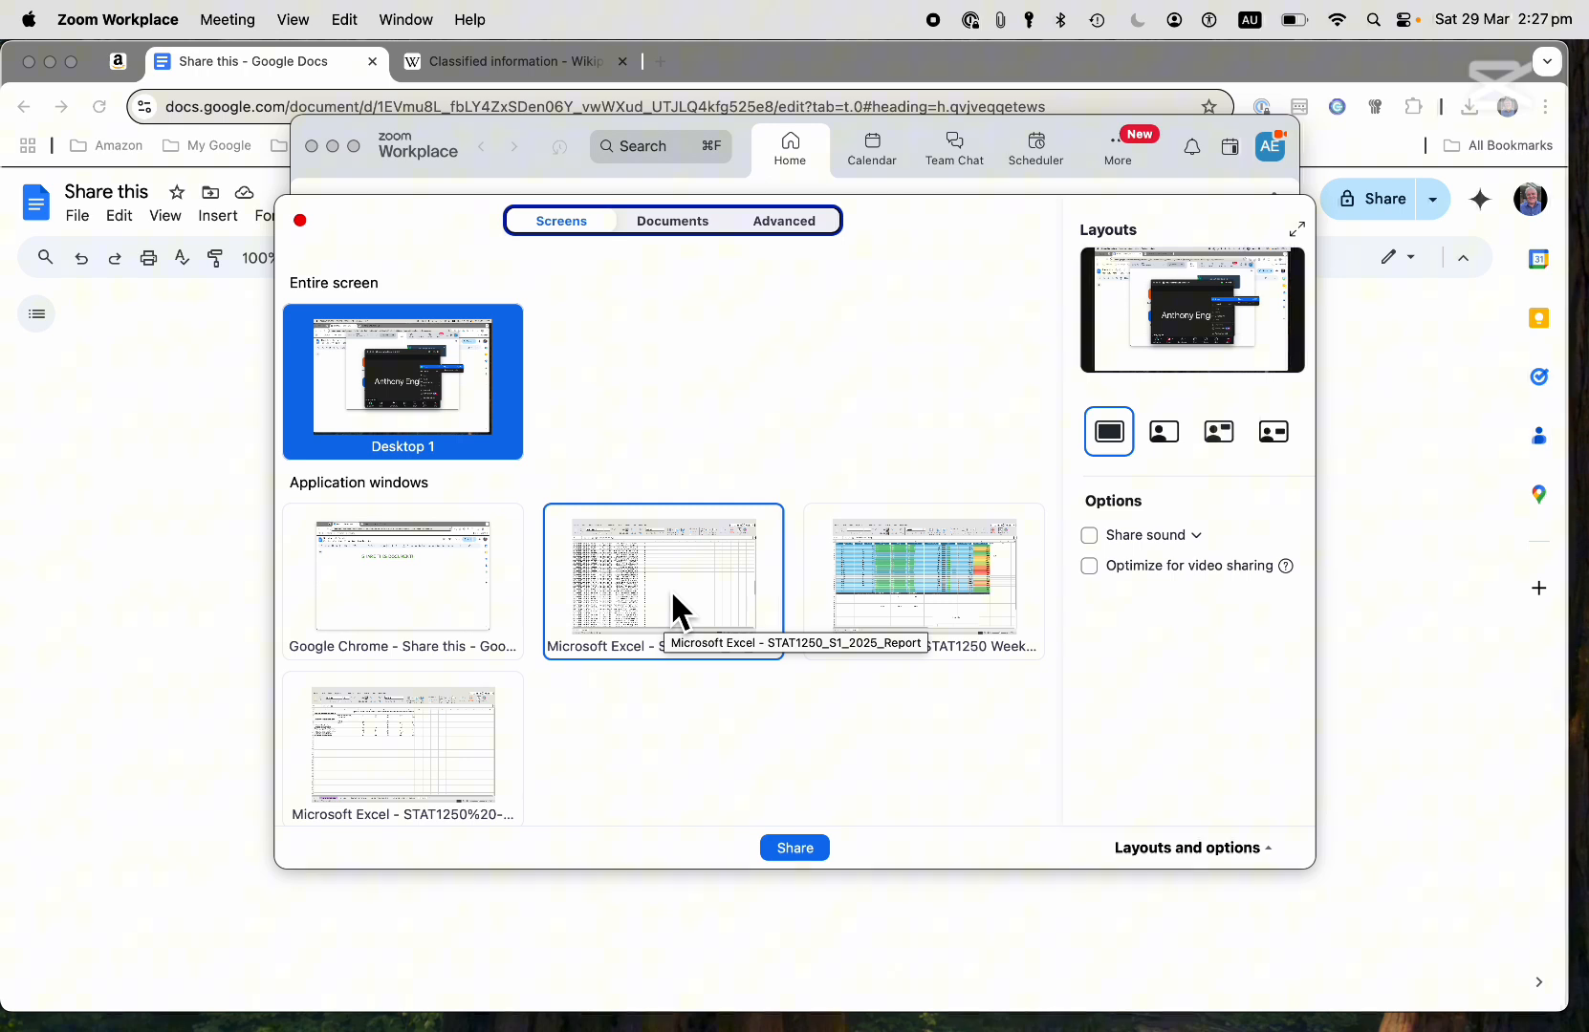
mouse_move(700, 298)
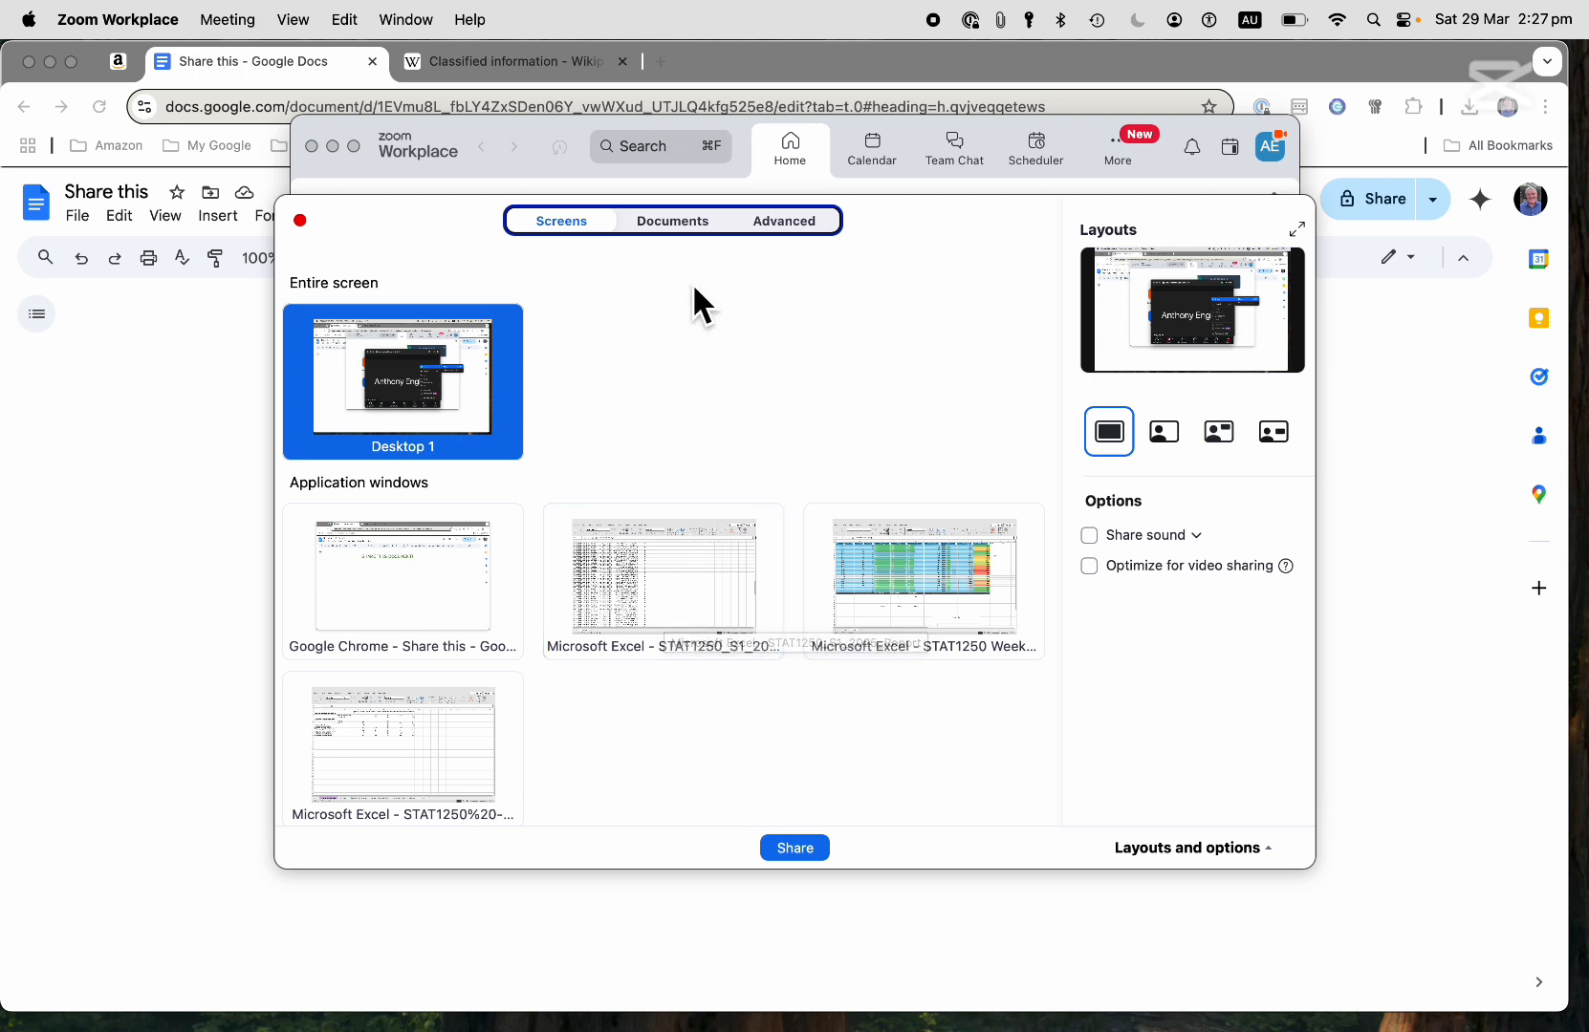
click(673, 220)
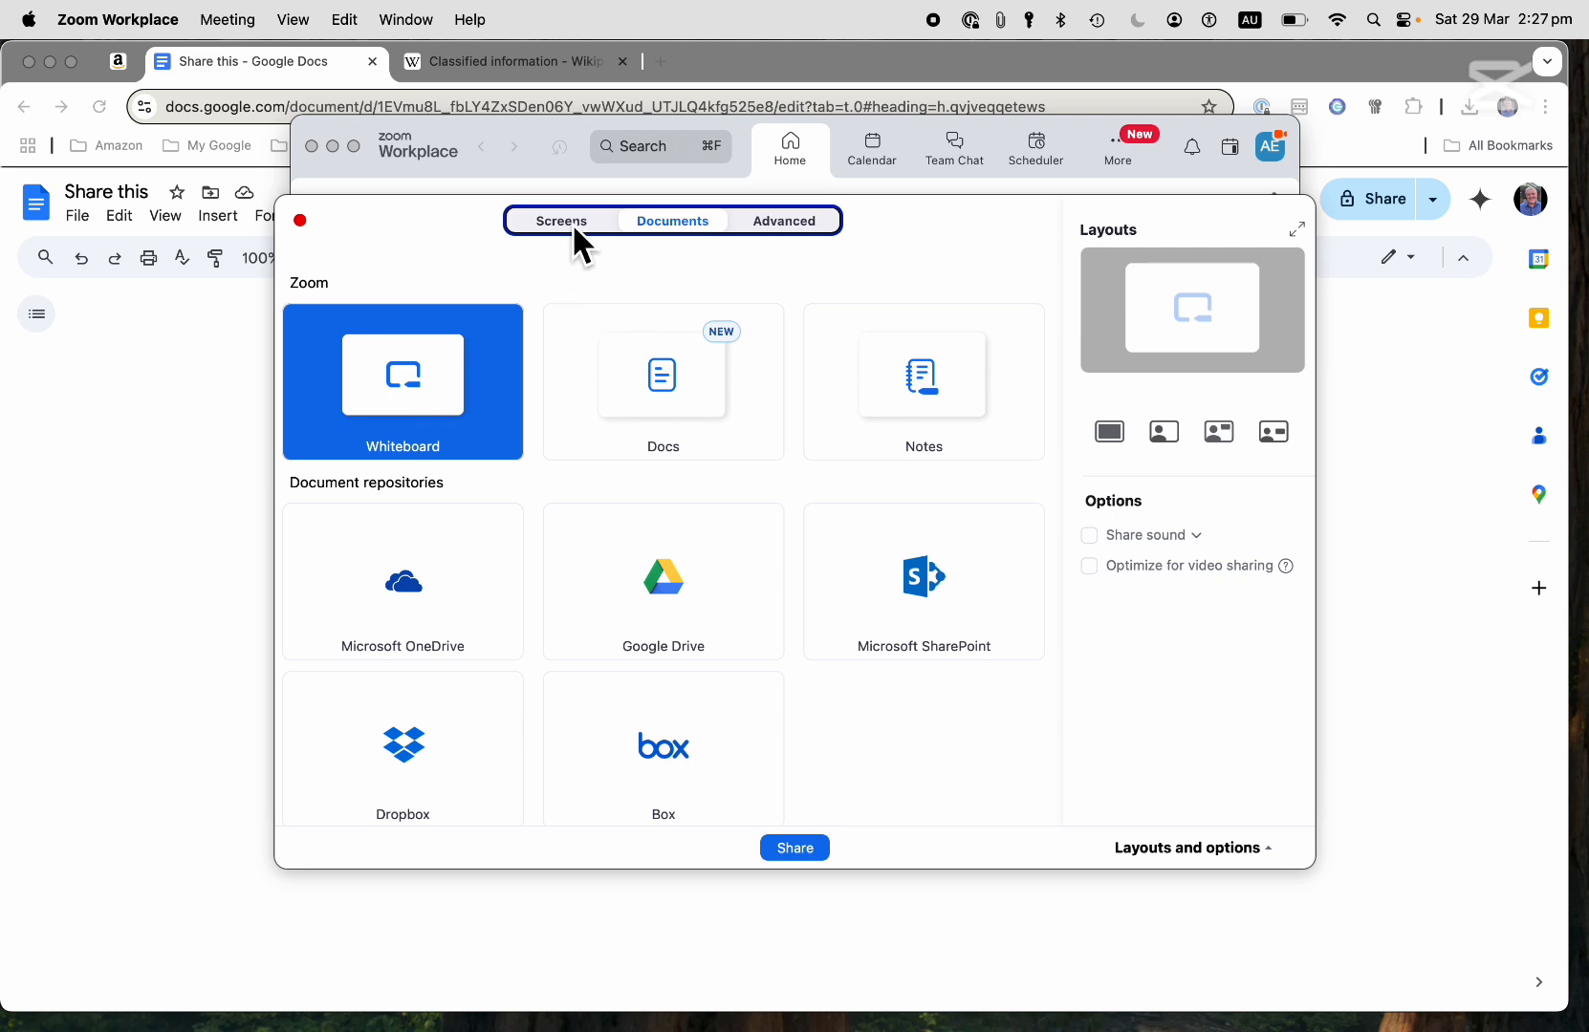
click(560, 220)
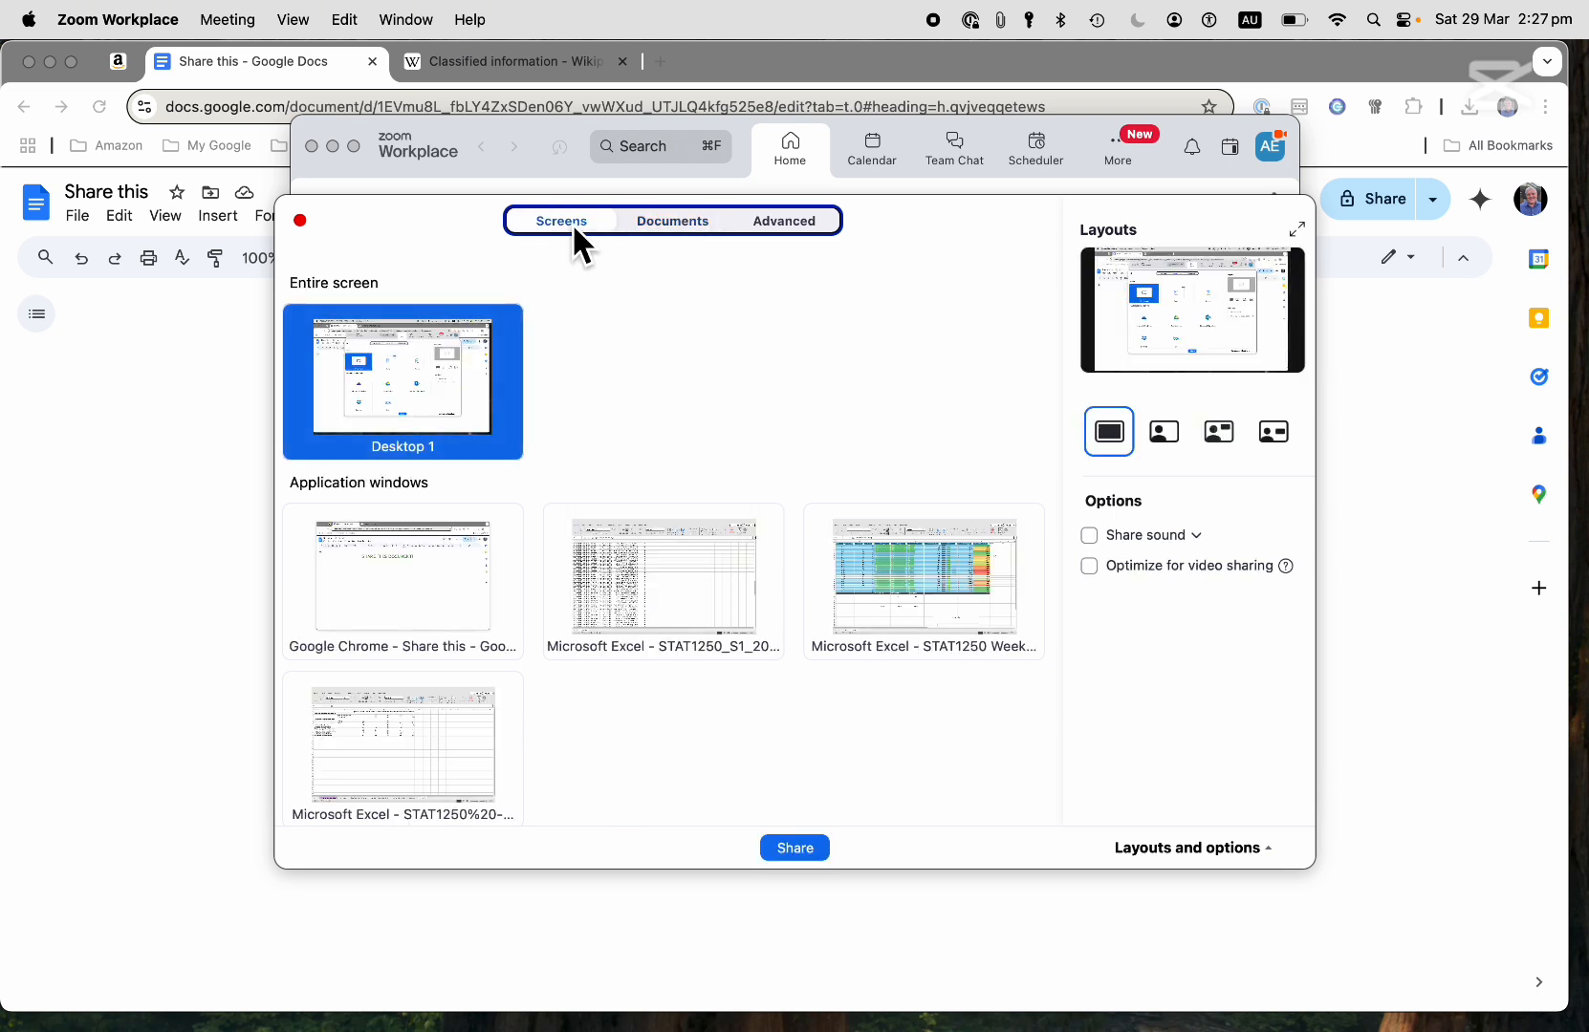
mouse_move(436, 606)
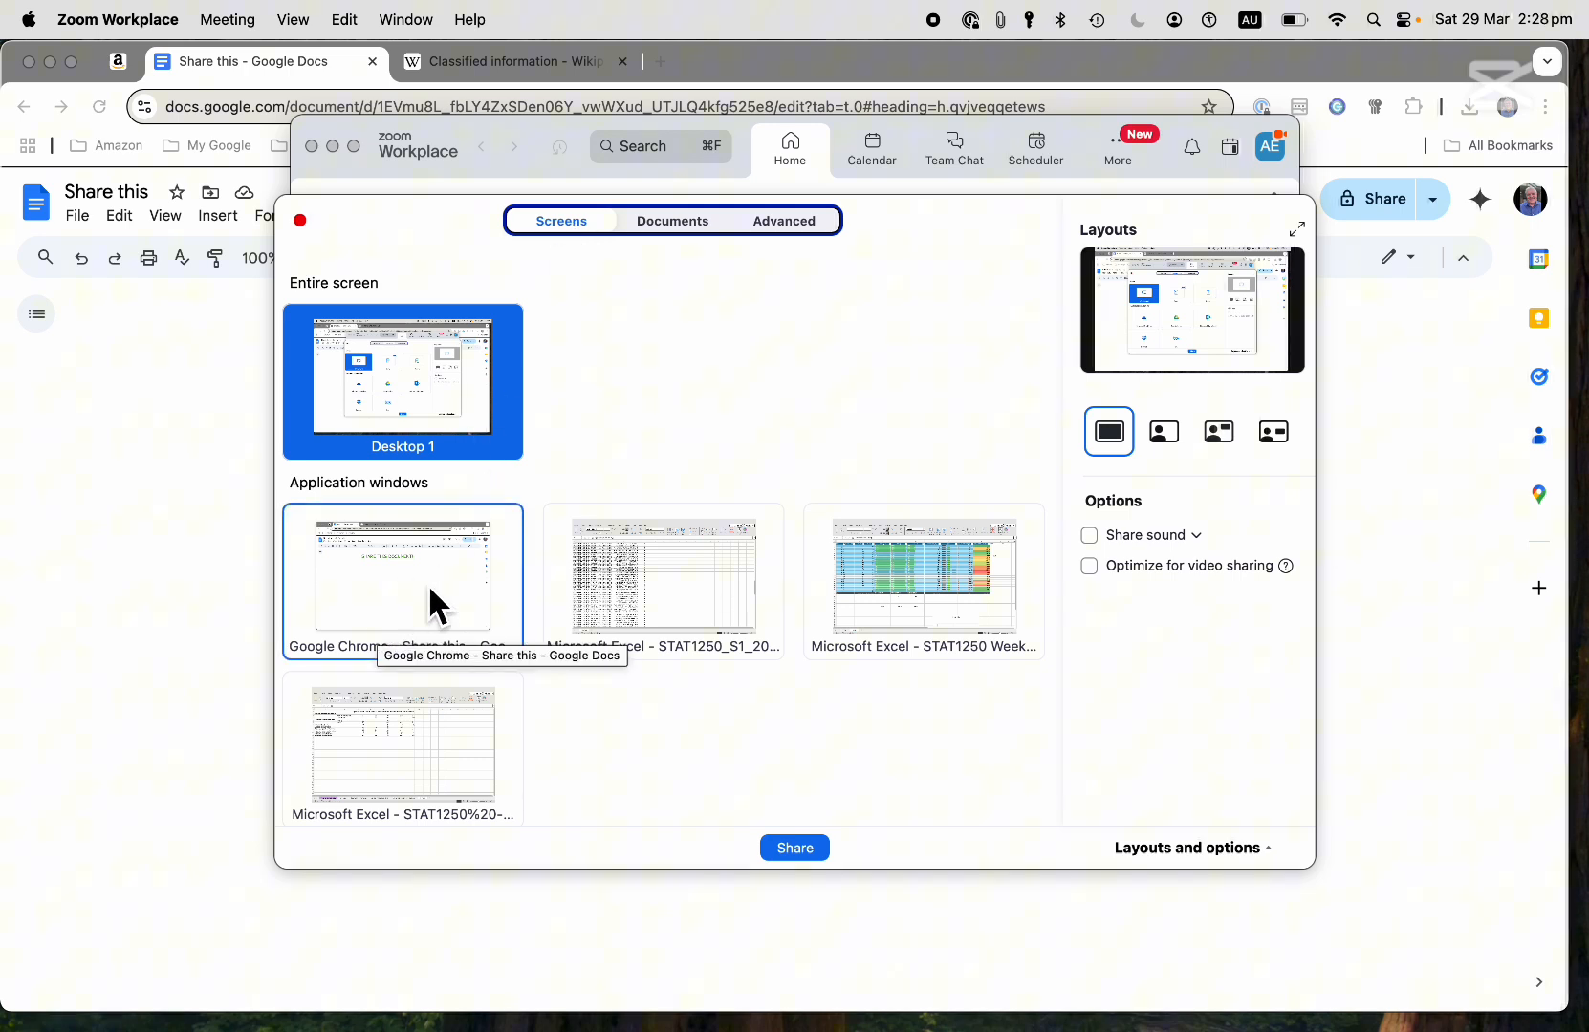
Choose the Google Chrome 'Share this – Google Docs' window as the item to share.
click(404, 577)
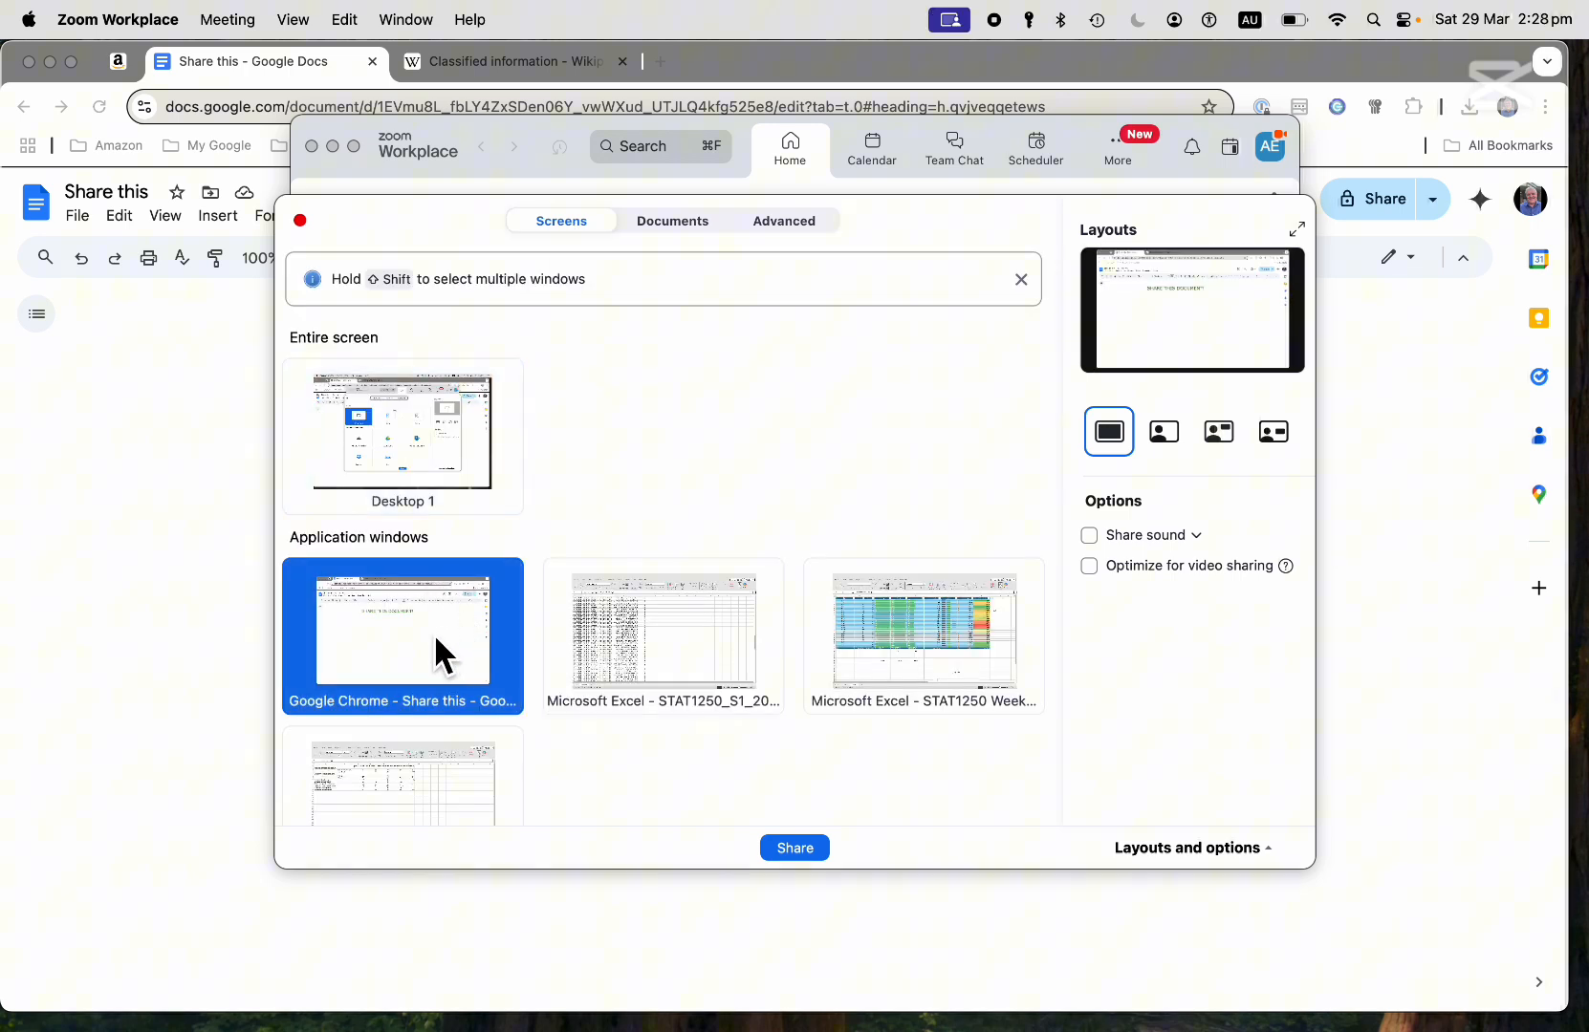
scroll(down, 3)
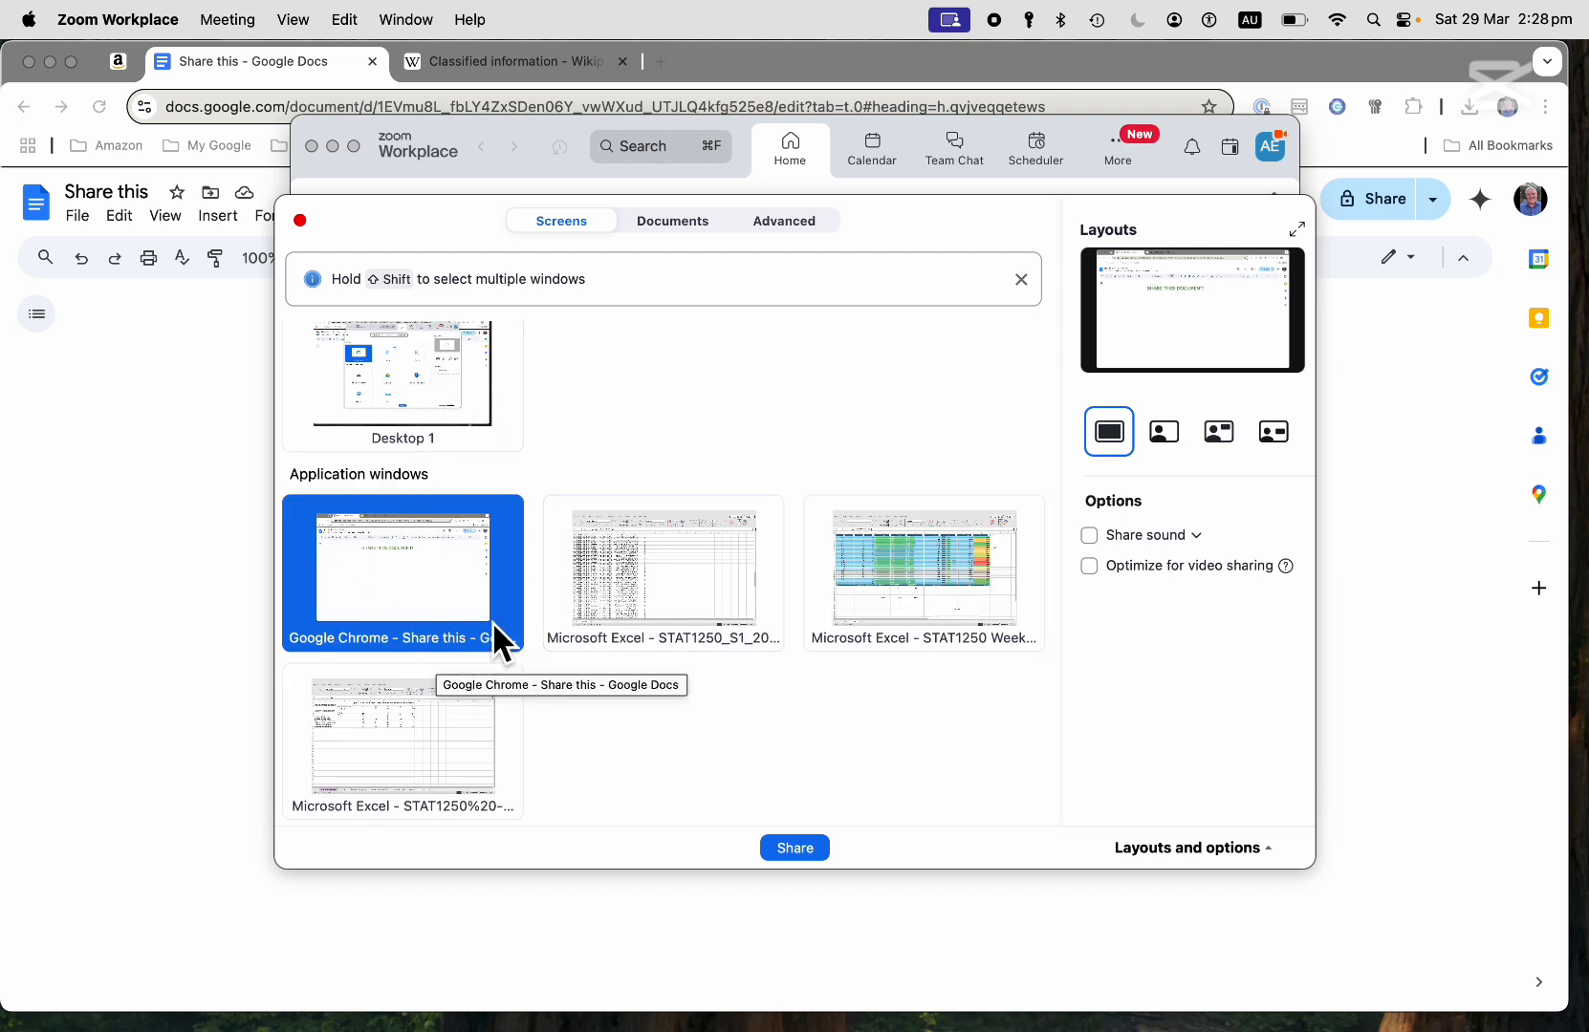
mouse_move(448, 681)
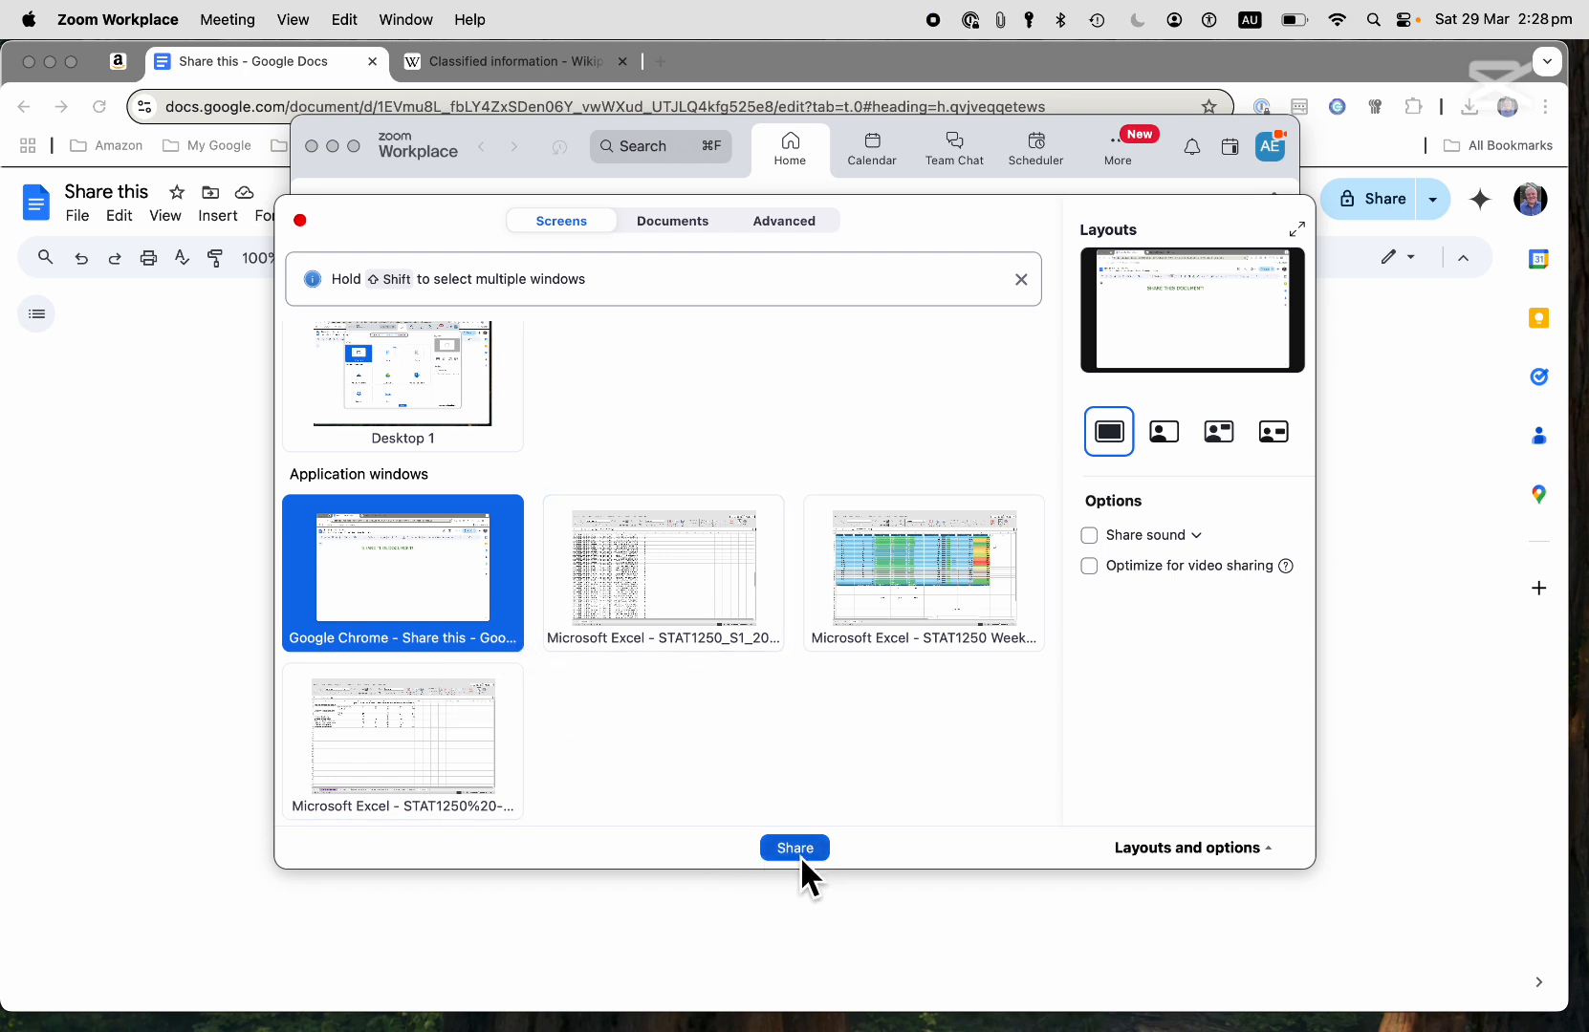
Share the Chrome window, show the Classified information Wikipedia tab, then return to the Share this doc.
click(795, 847)
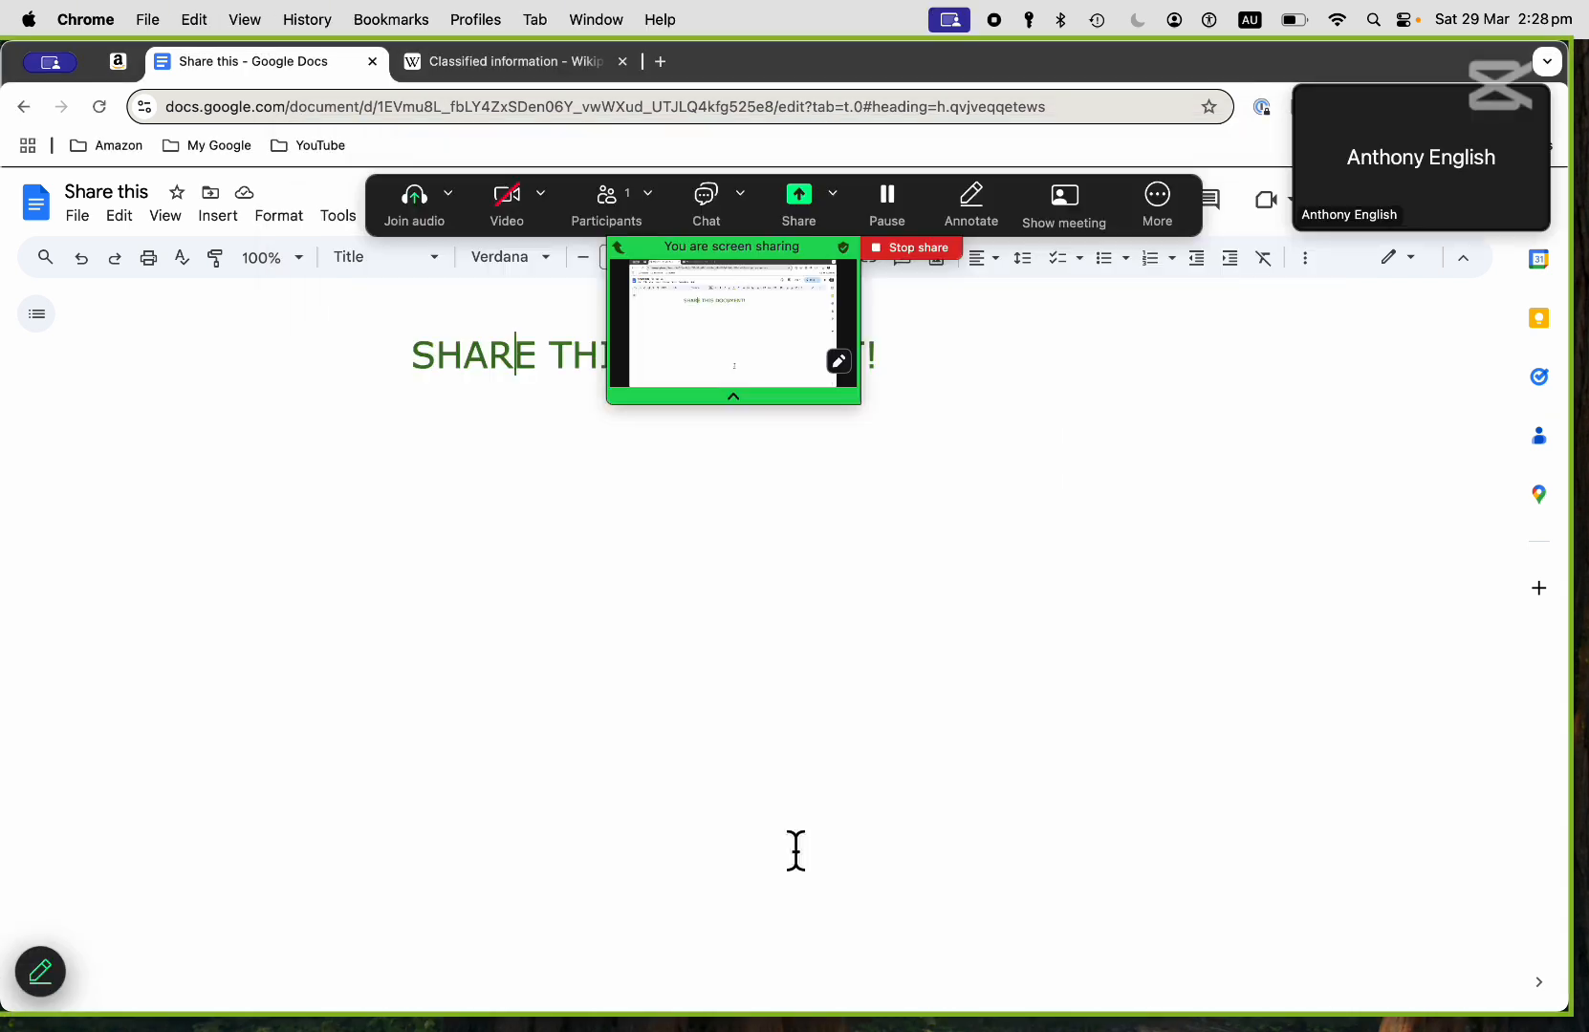
mouse_move(746, 461)
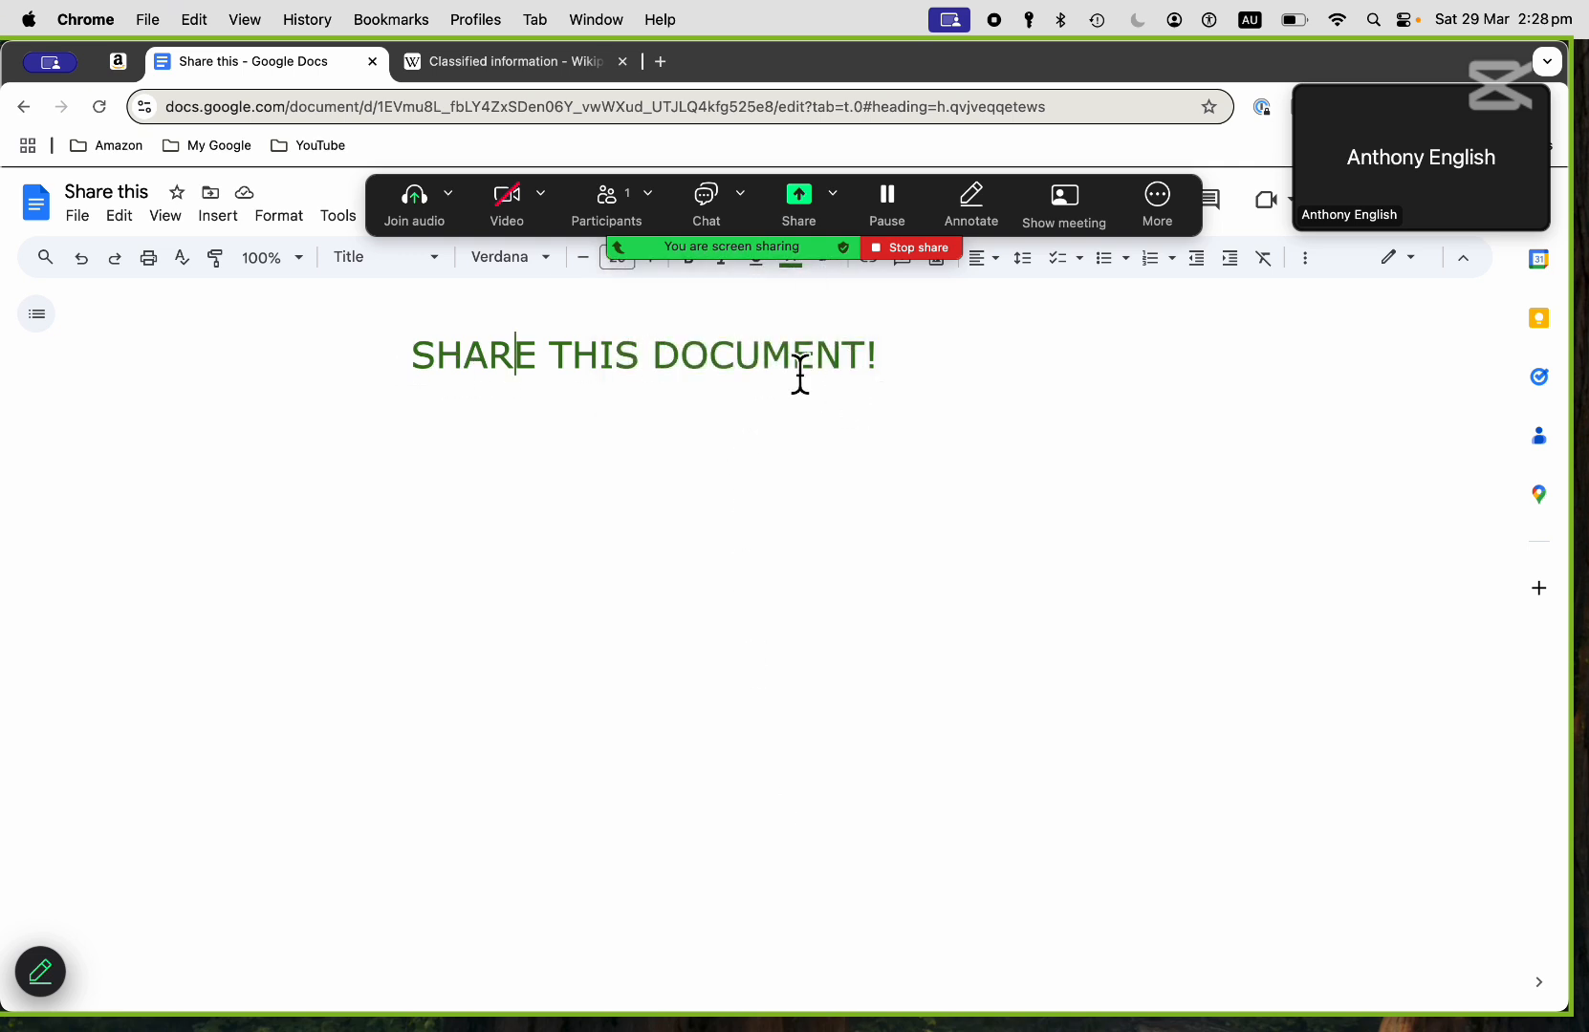
mouse_move(858, 375)
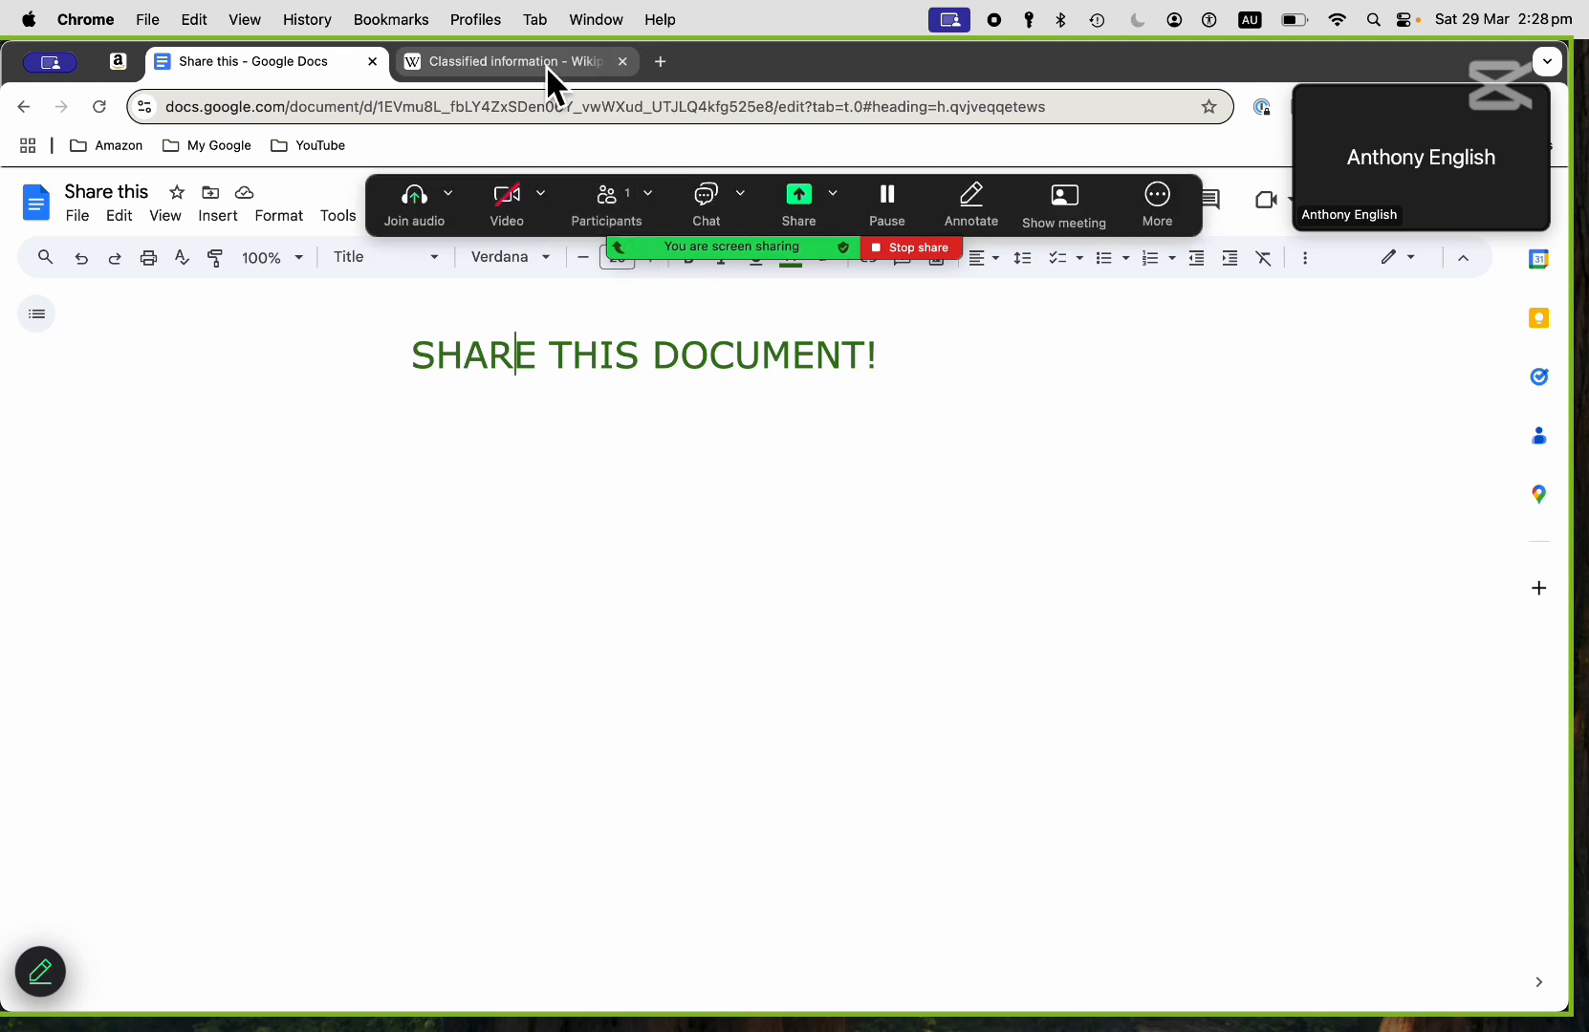
mouse_move(541, 81)
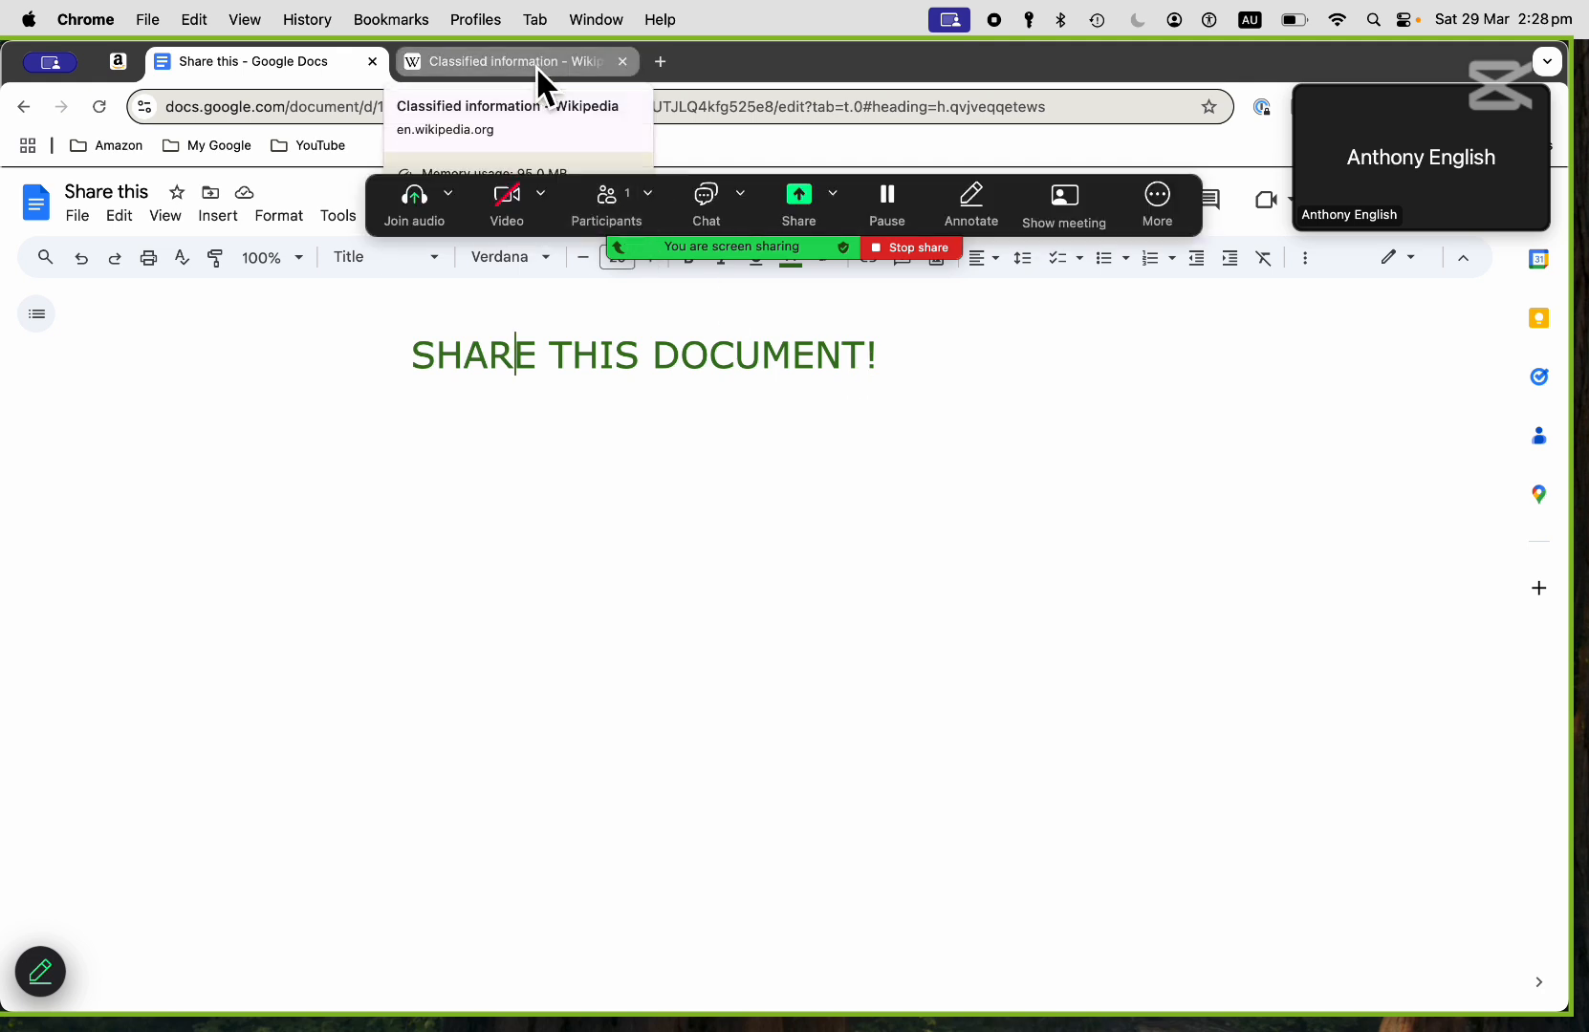
click(516, 61)
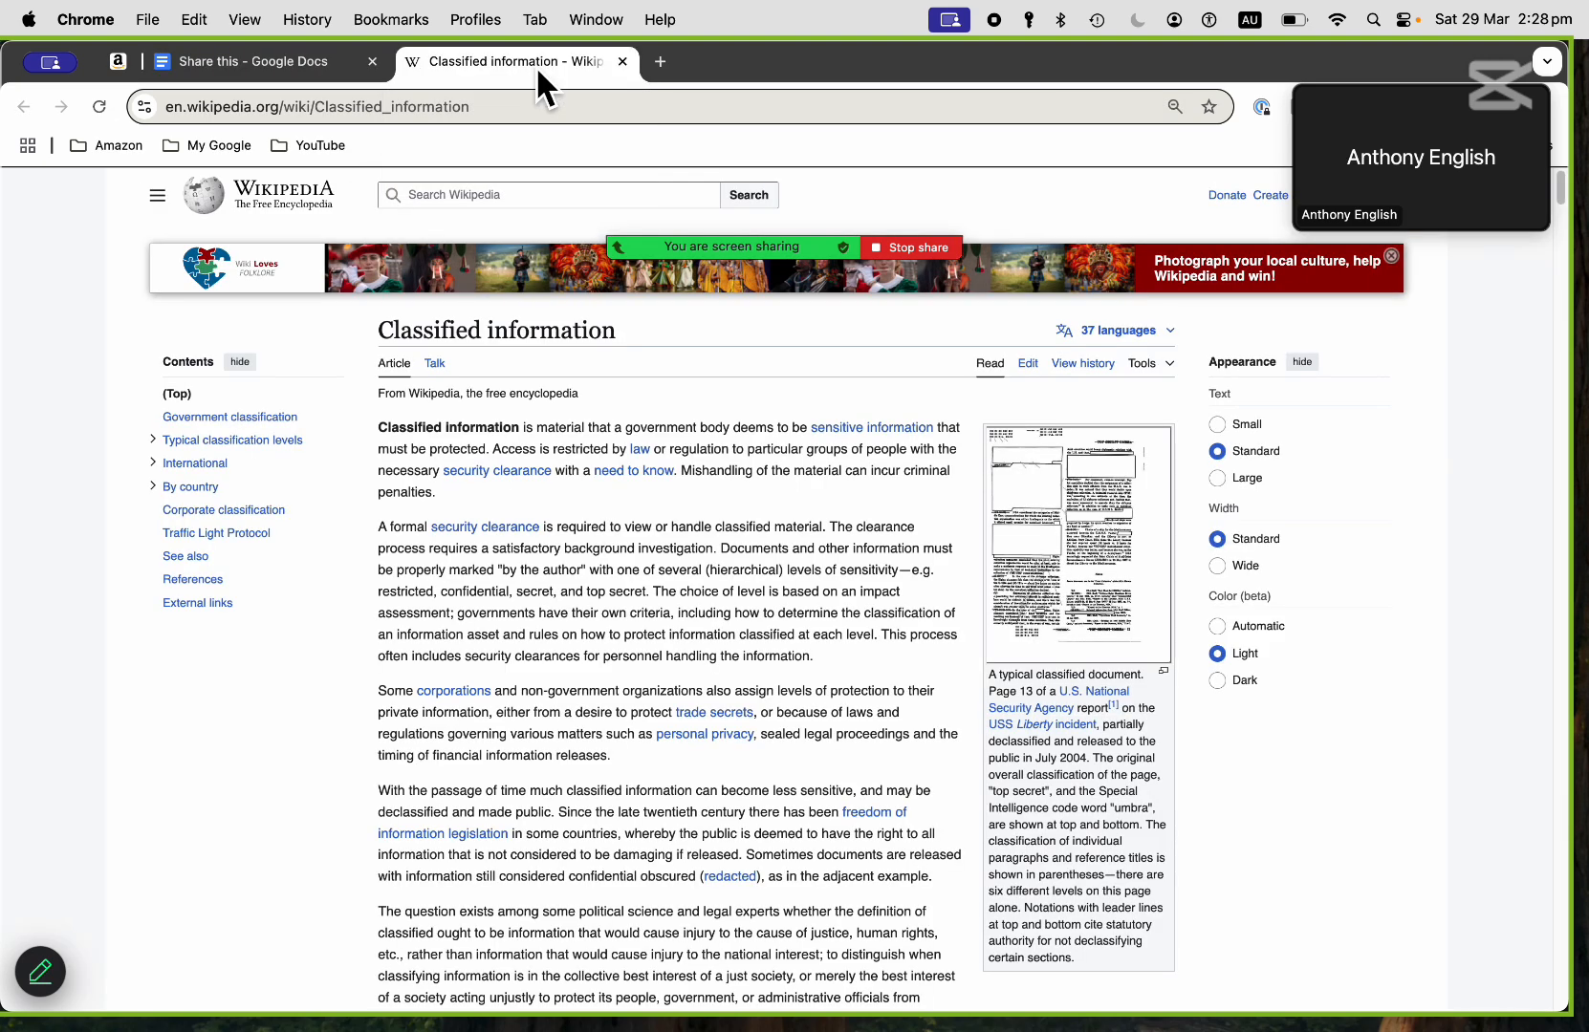
click(252, 62)
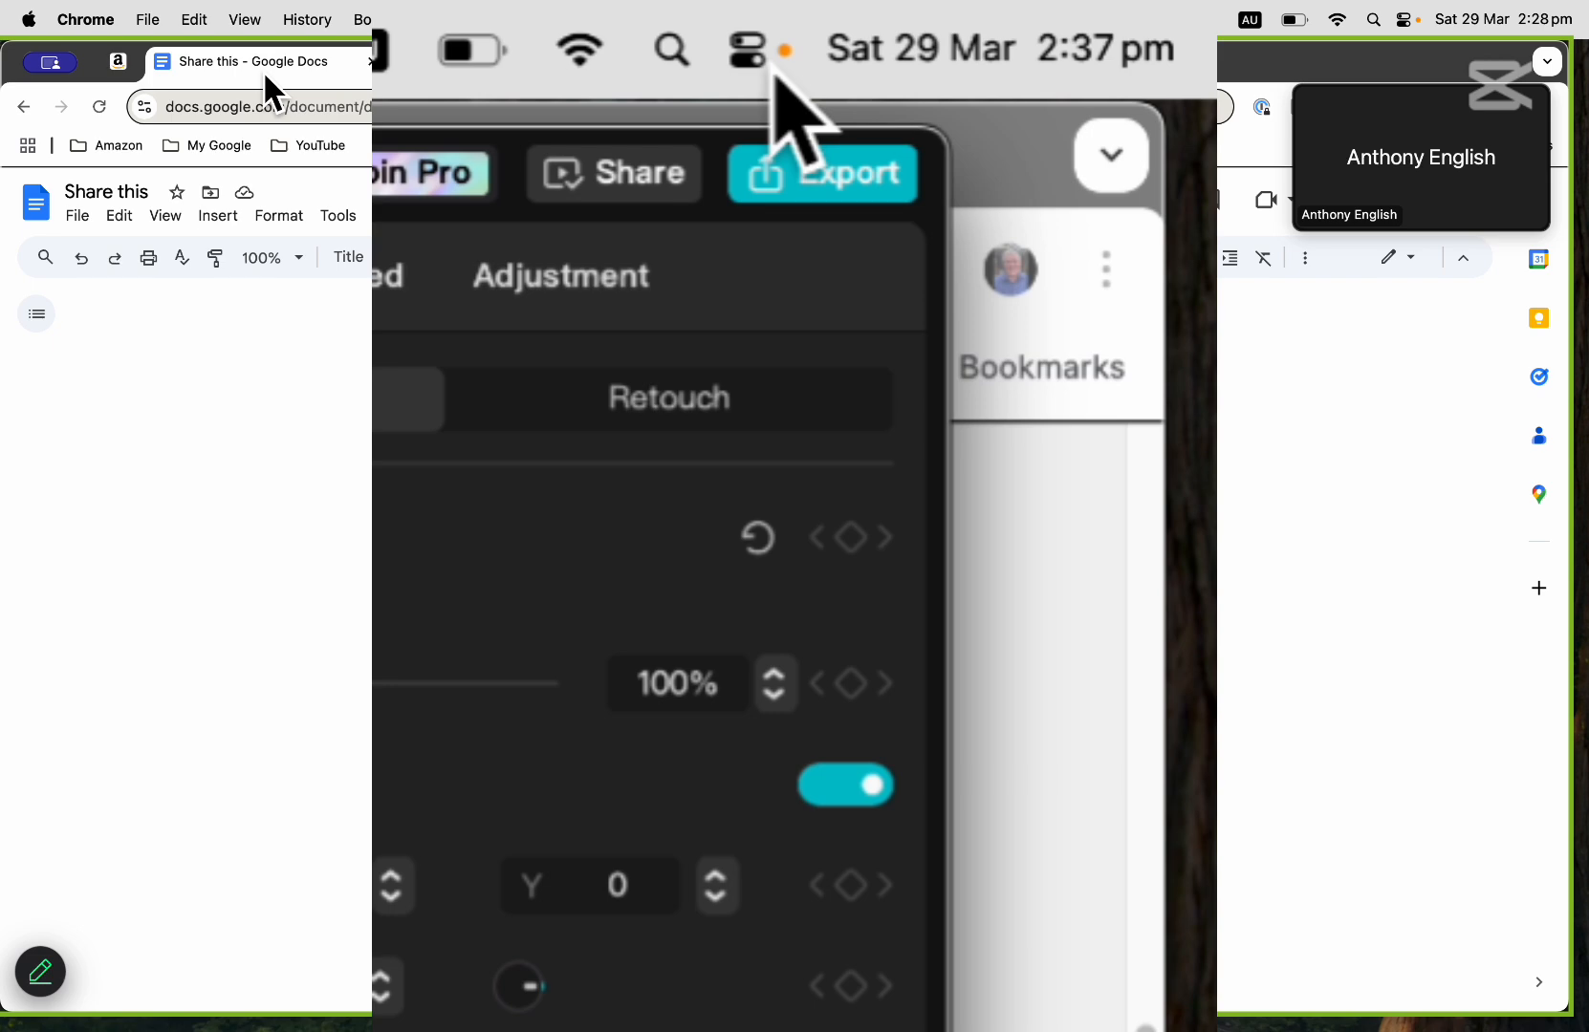
Turn on Do Not Disturb for one hour from the Control Center Focus modes.
click(744, 48)
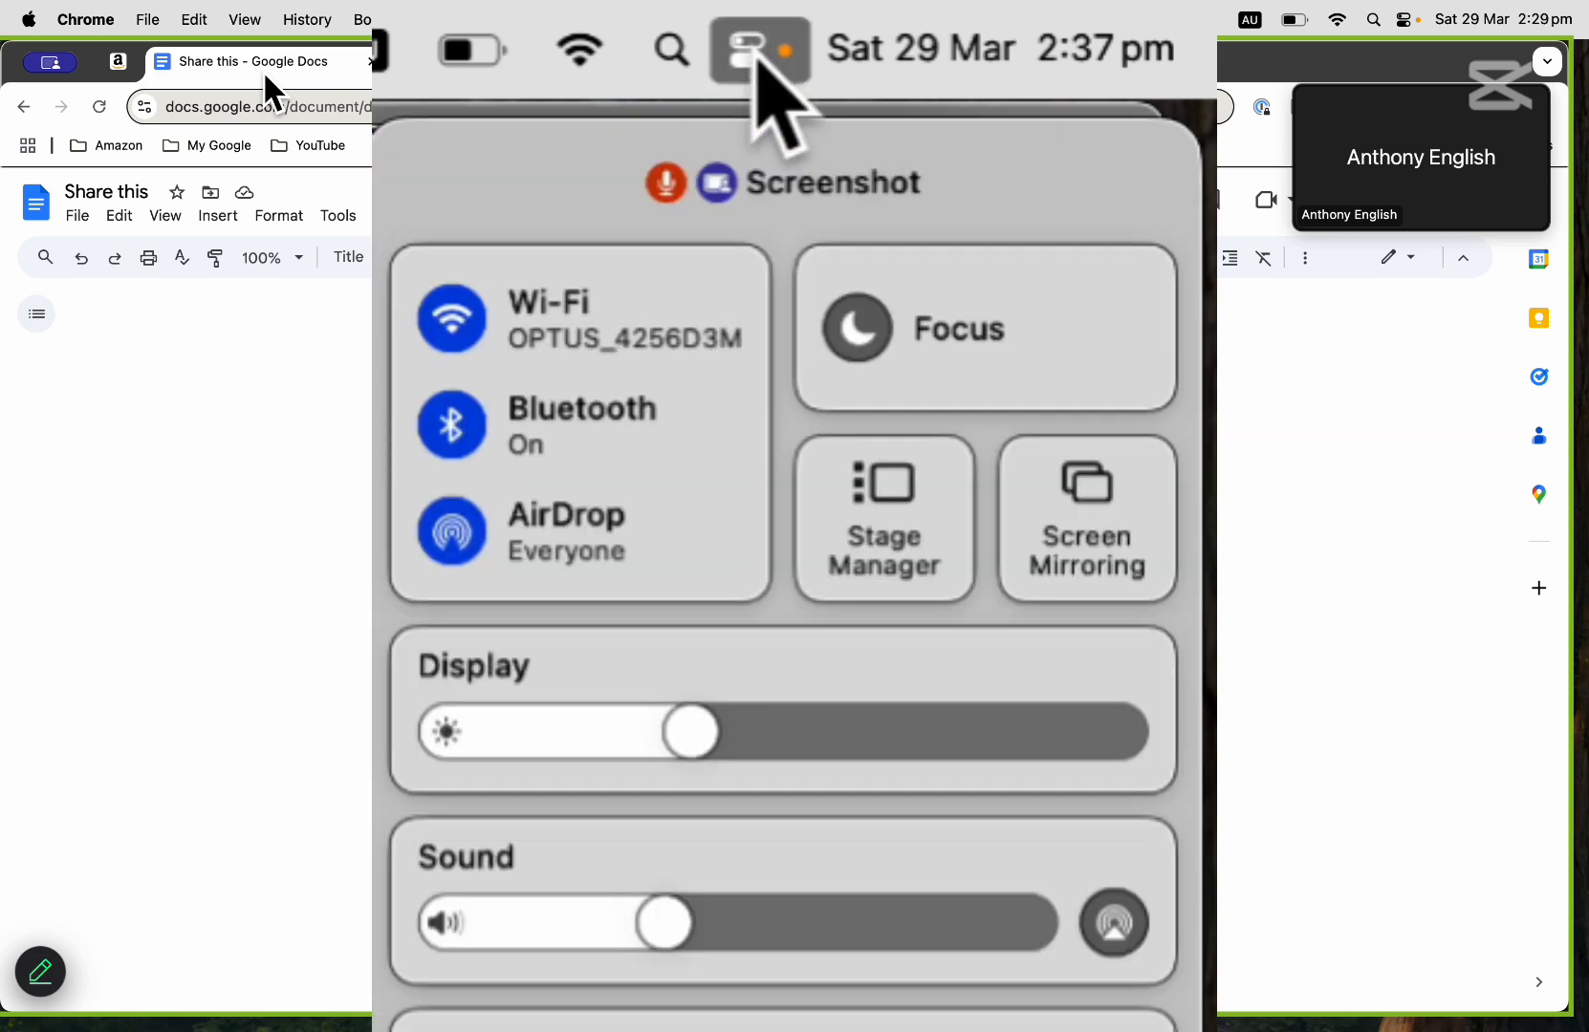
mouse_move(963, 353)
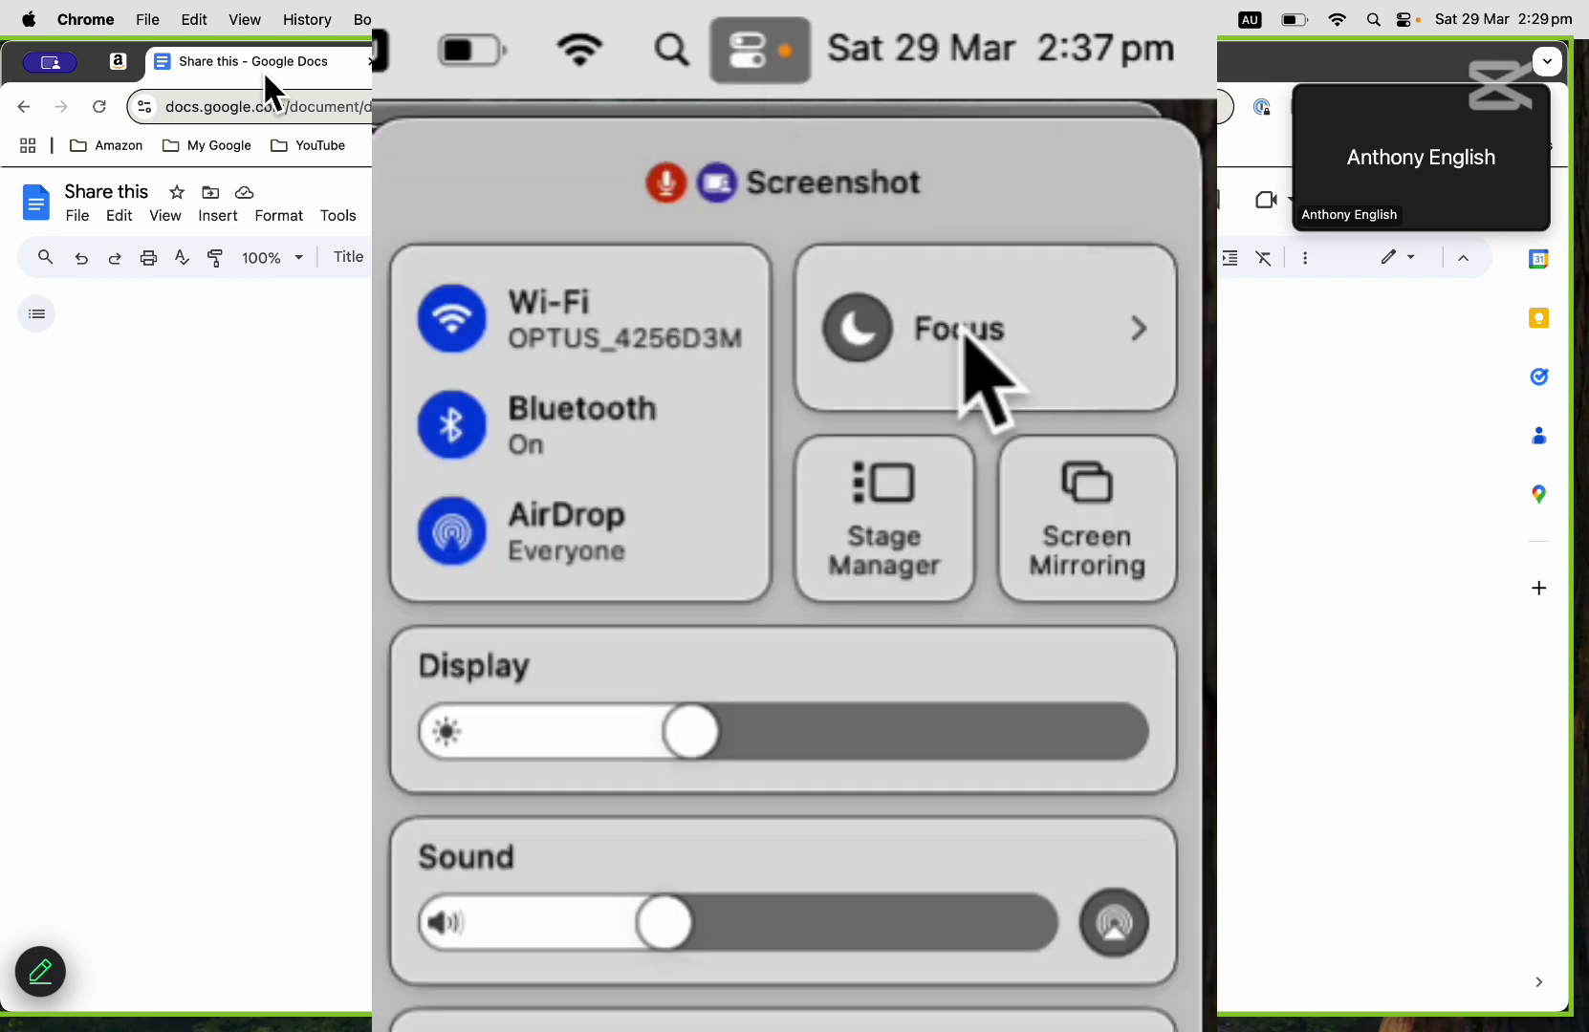
click(986, 329)
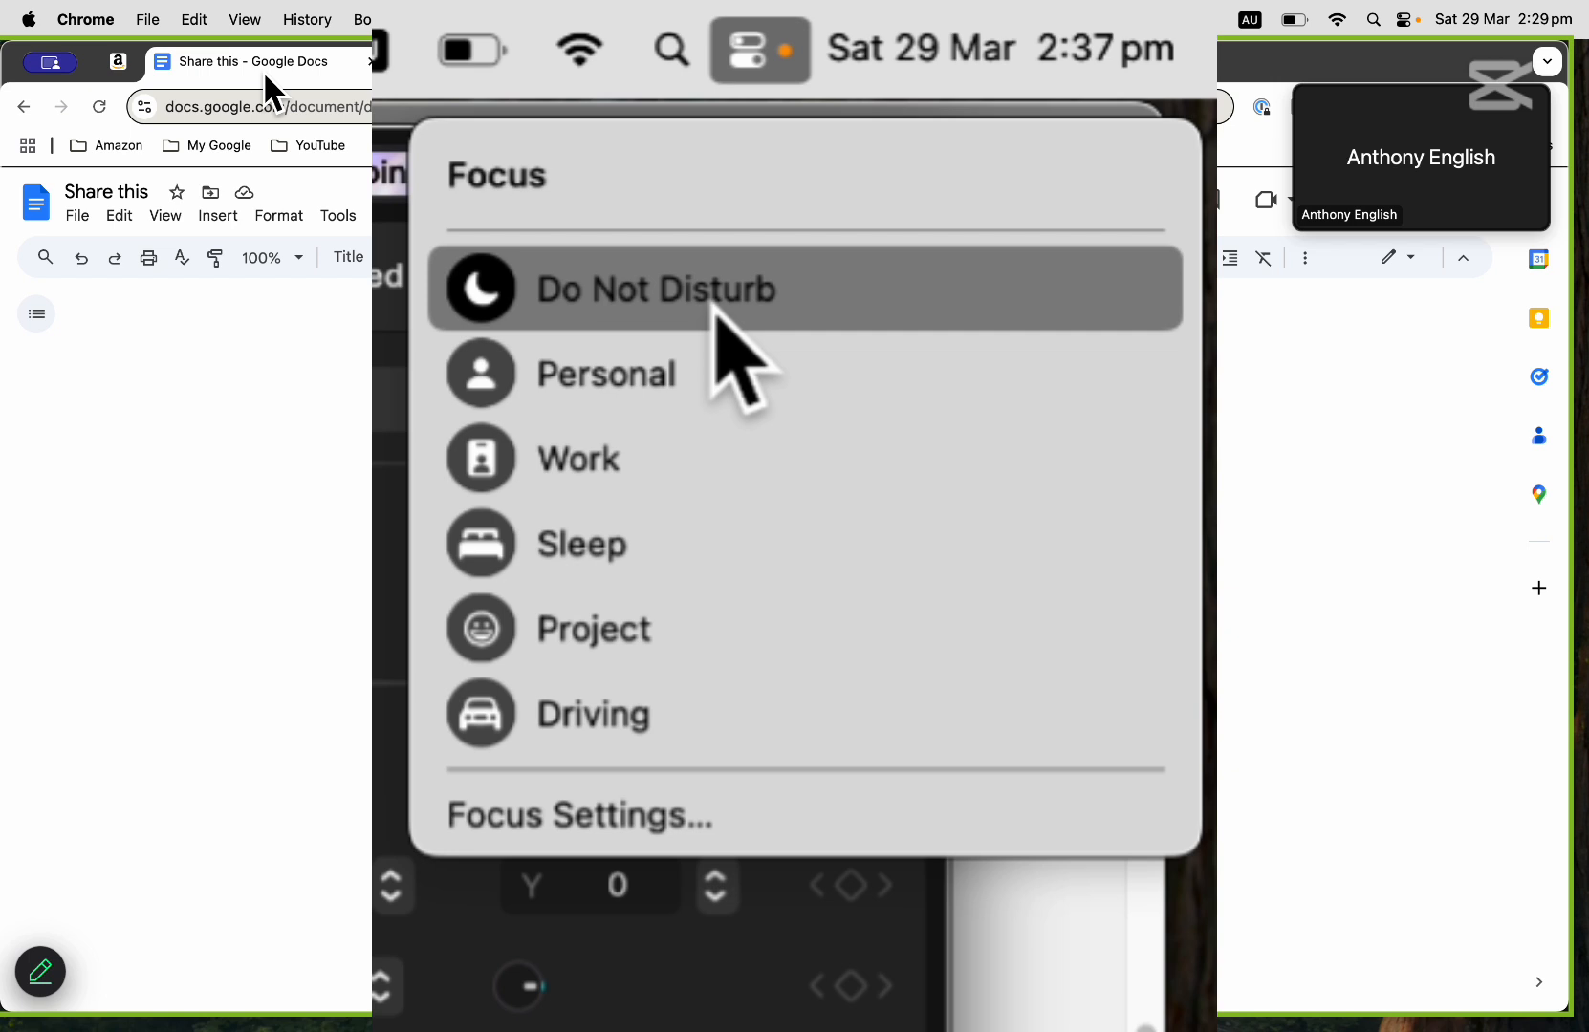
mouse_move(806, 315)
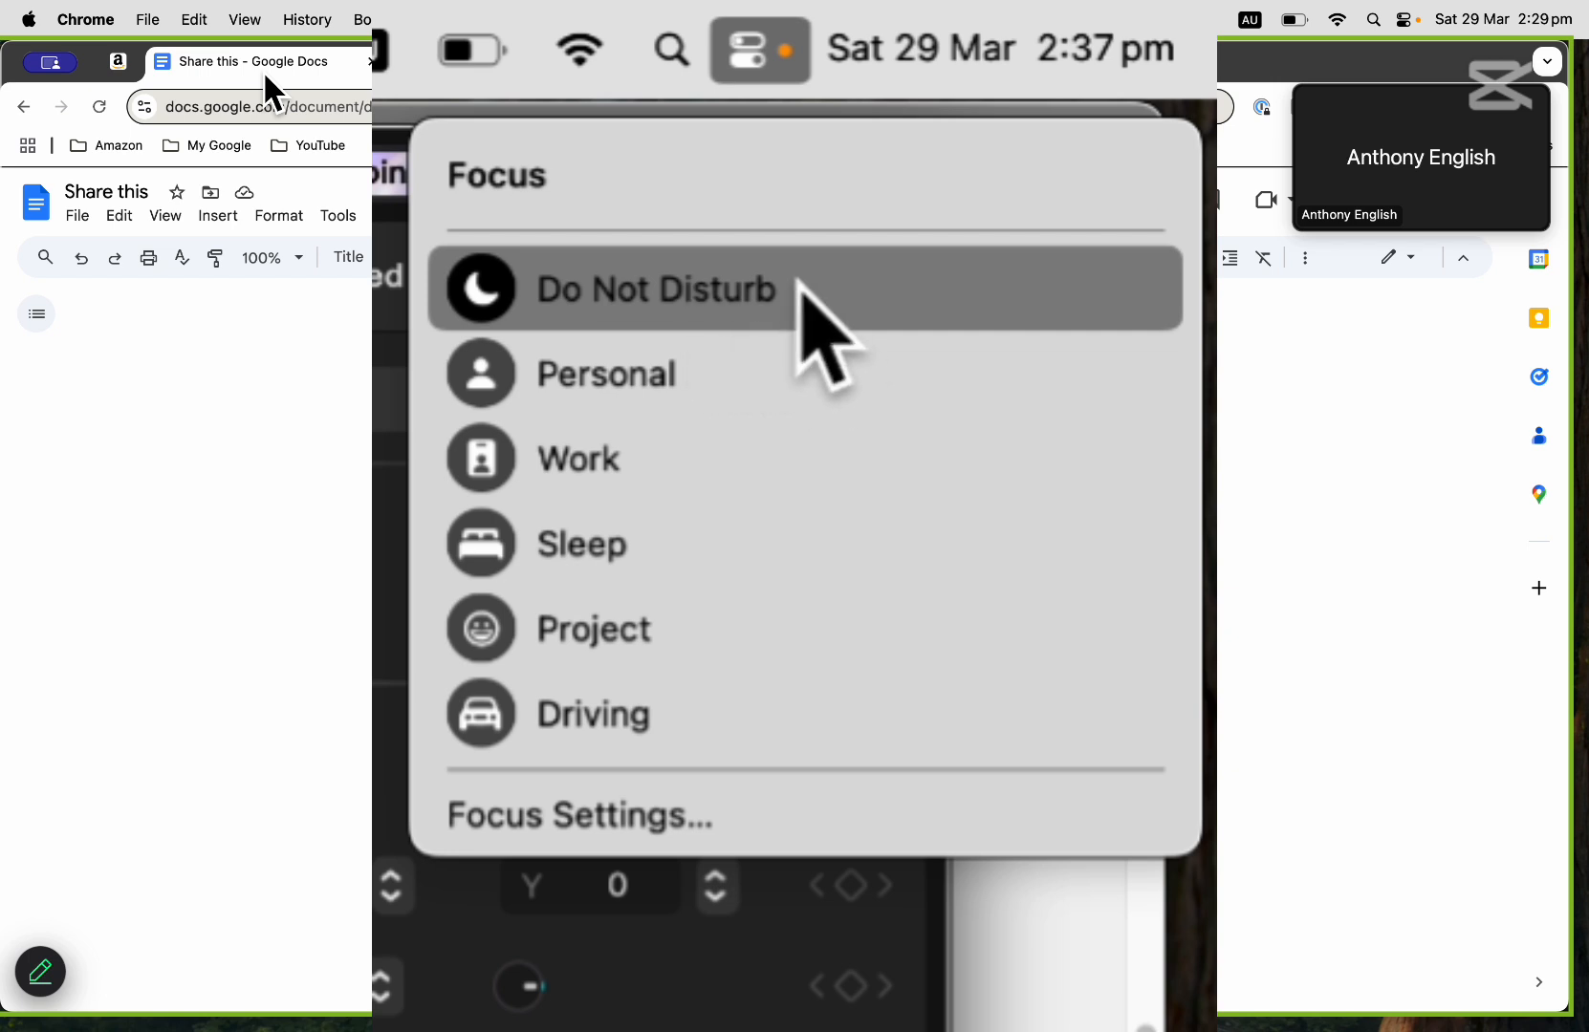
click(654, 289)
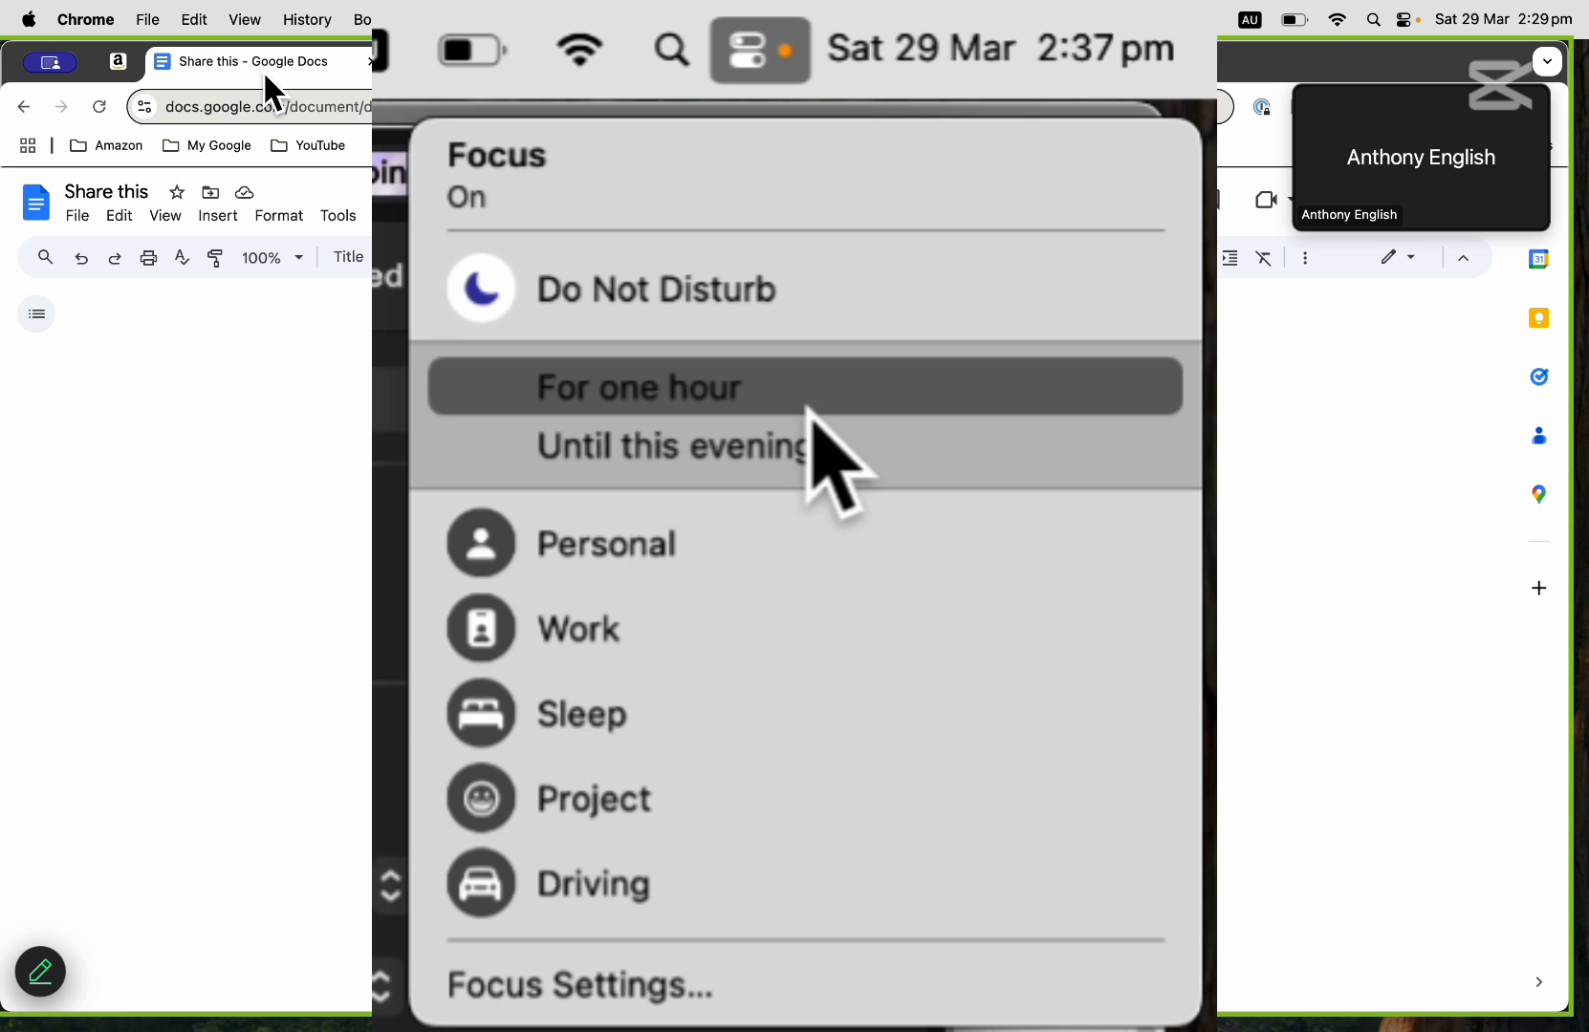
click(677, 386)
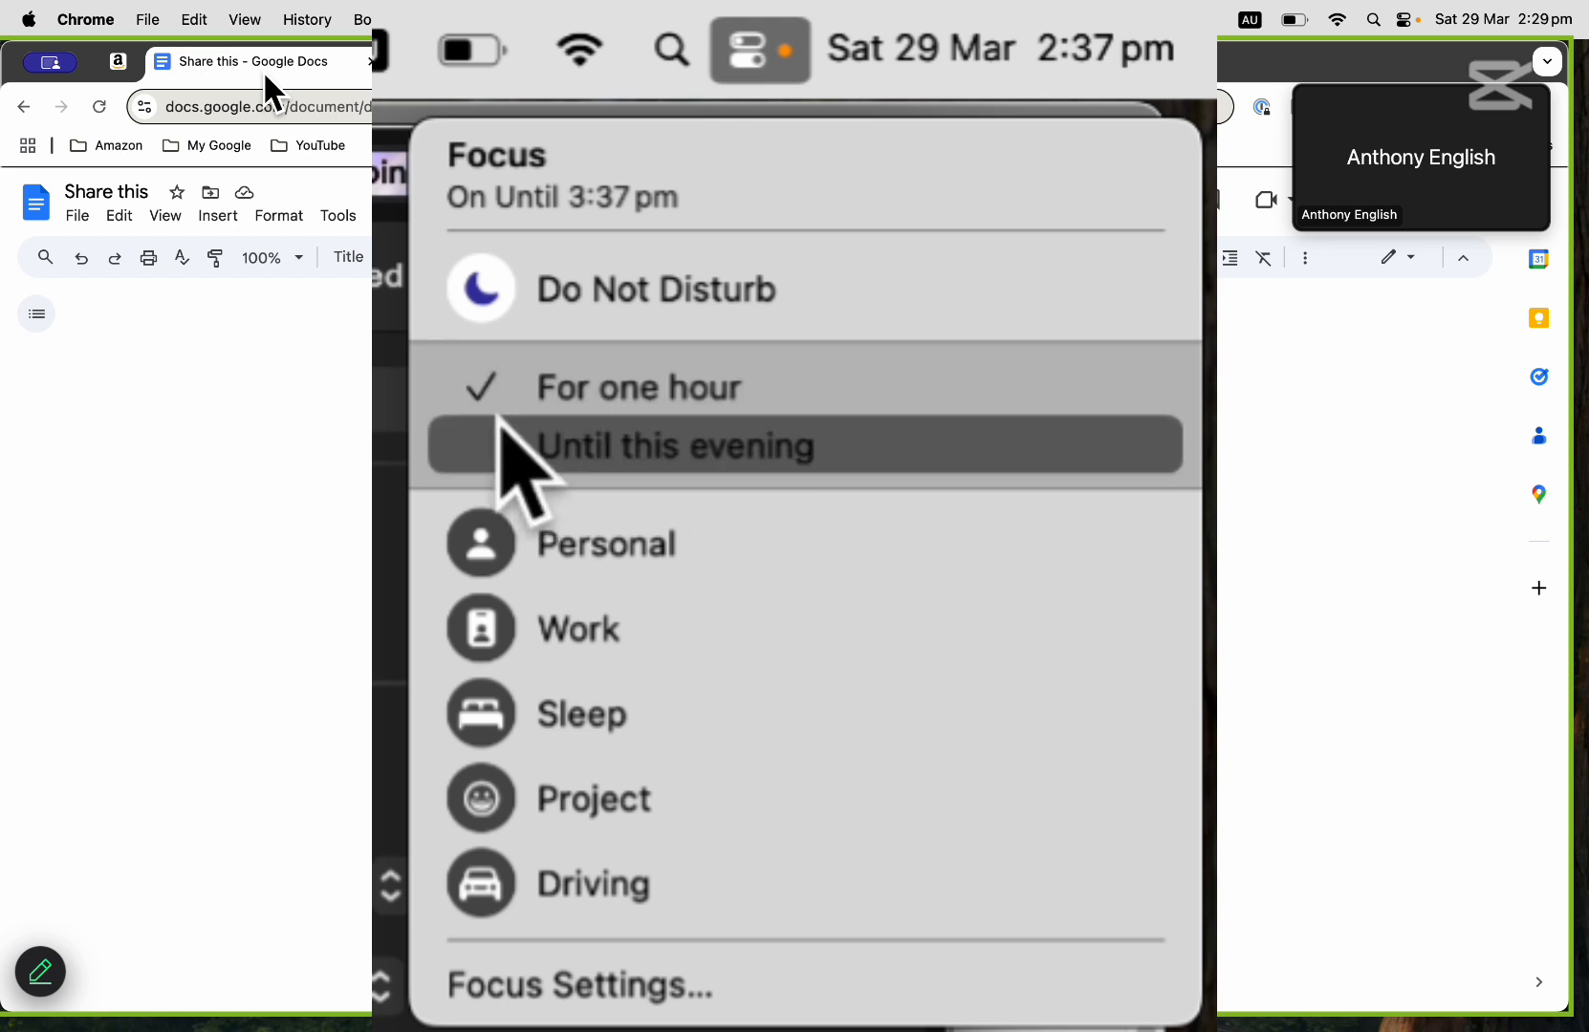
mouse_move(522, 474)
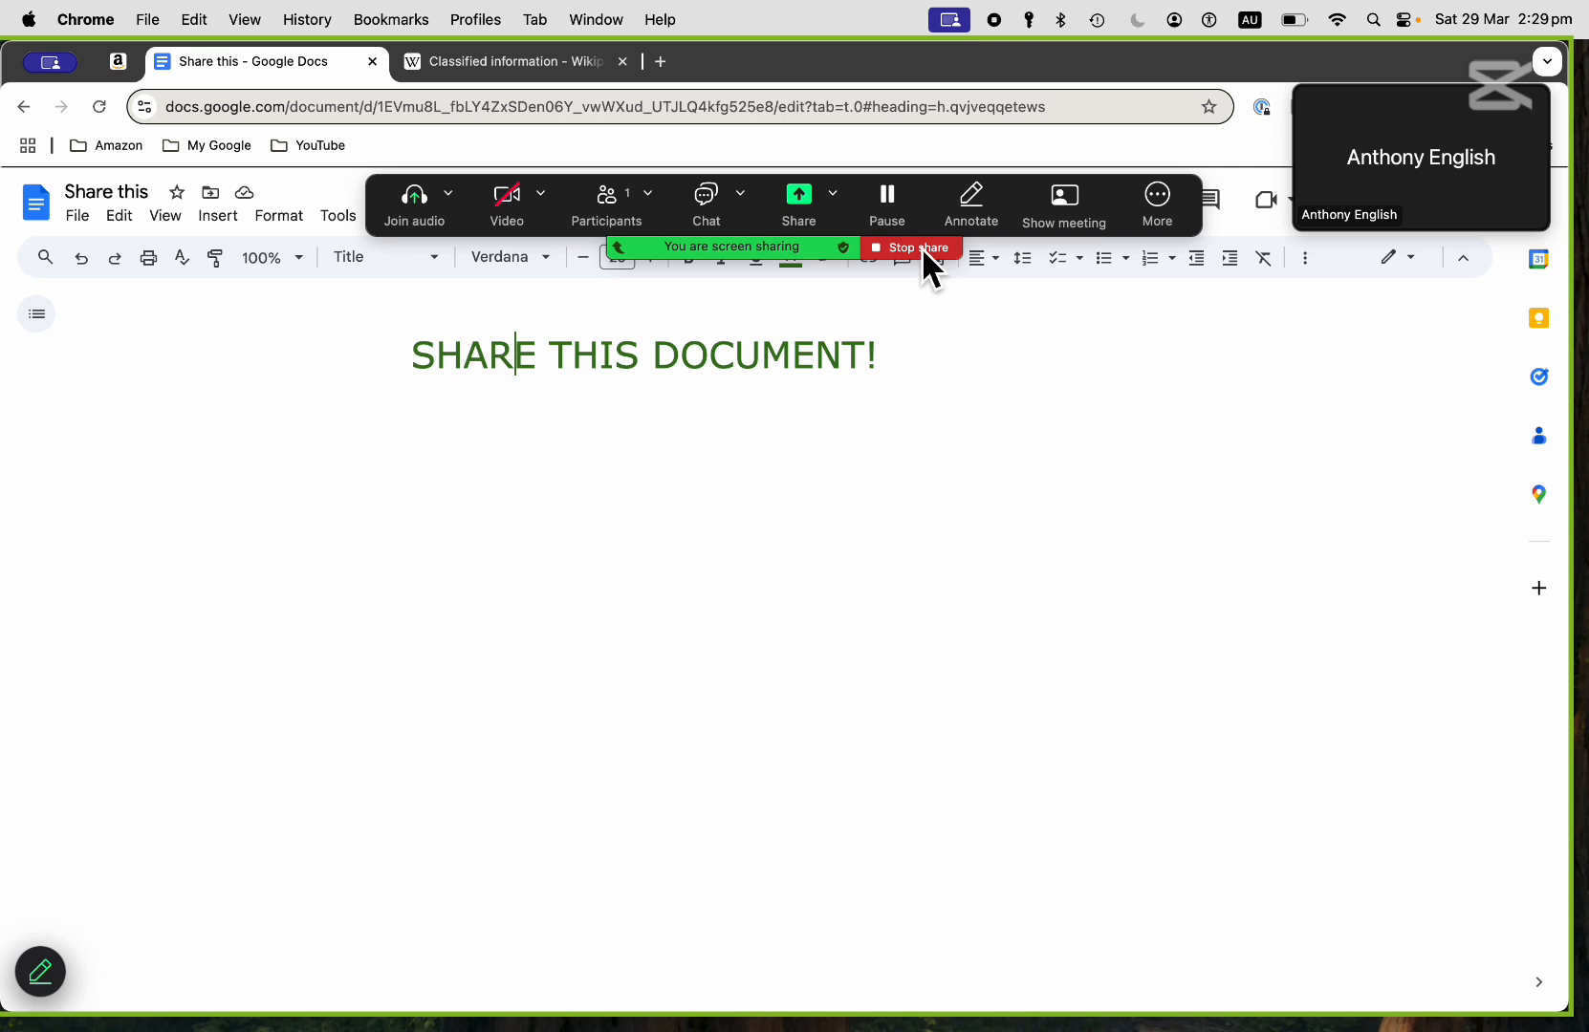
mouse_move(941, 277)
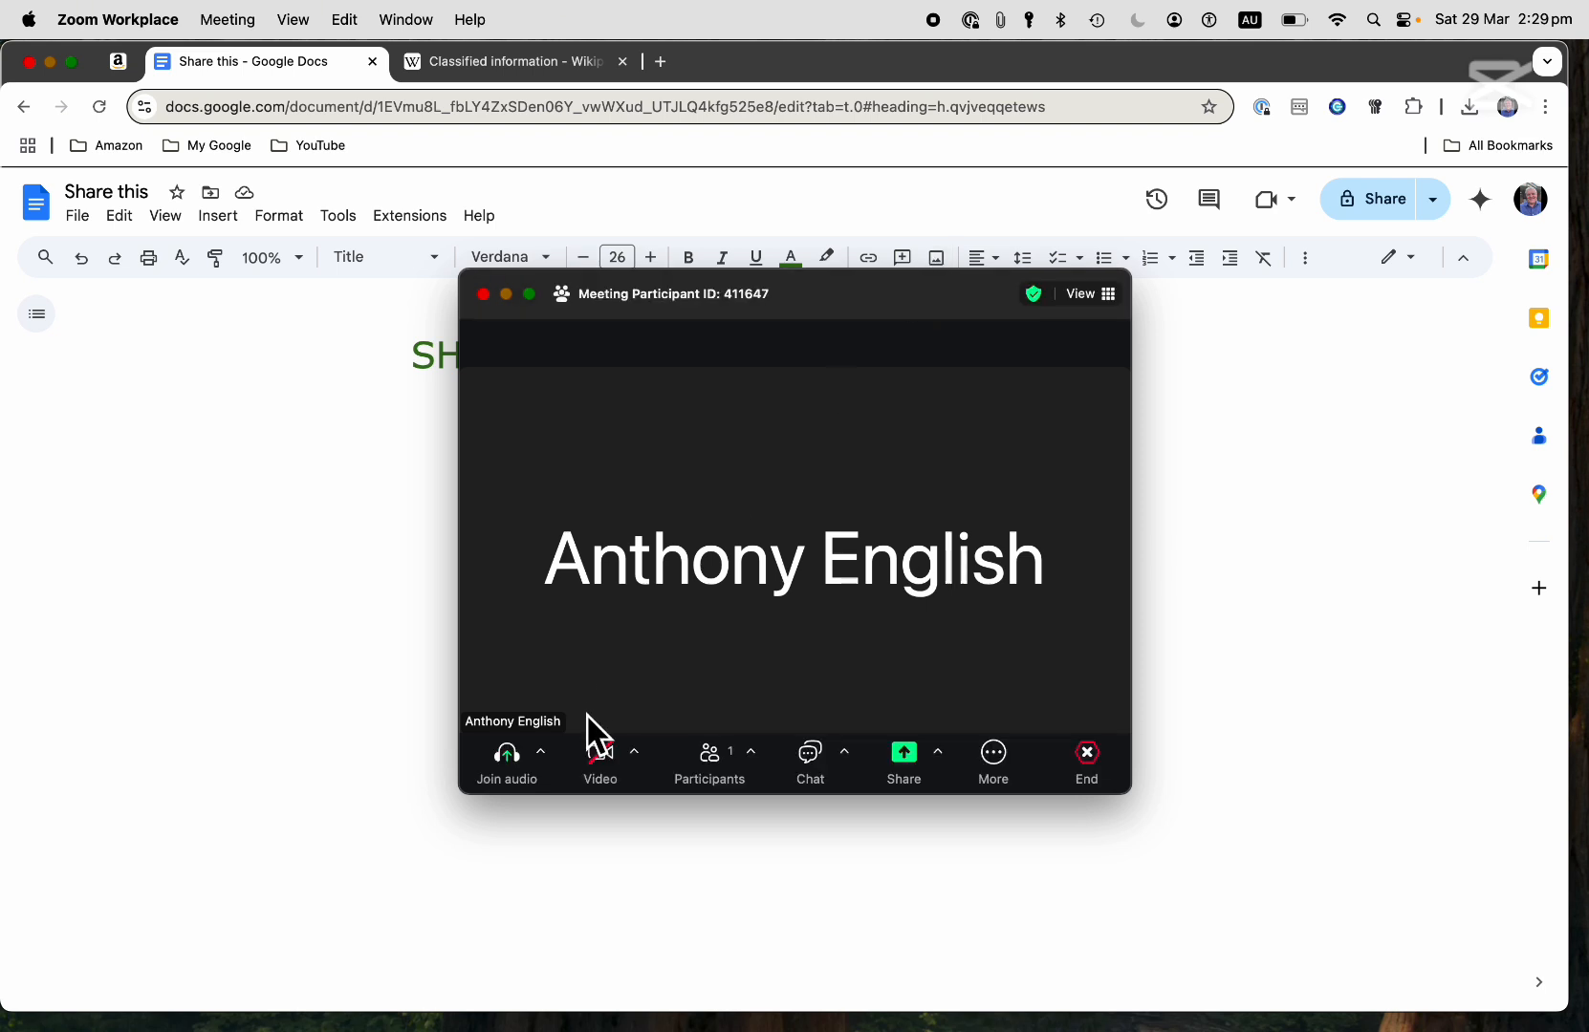
mouse_move(600, 759)
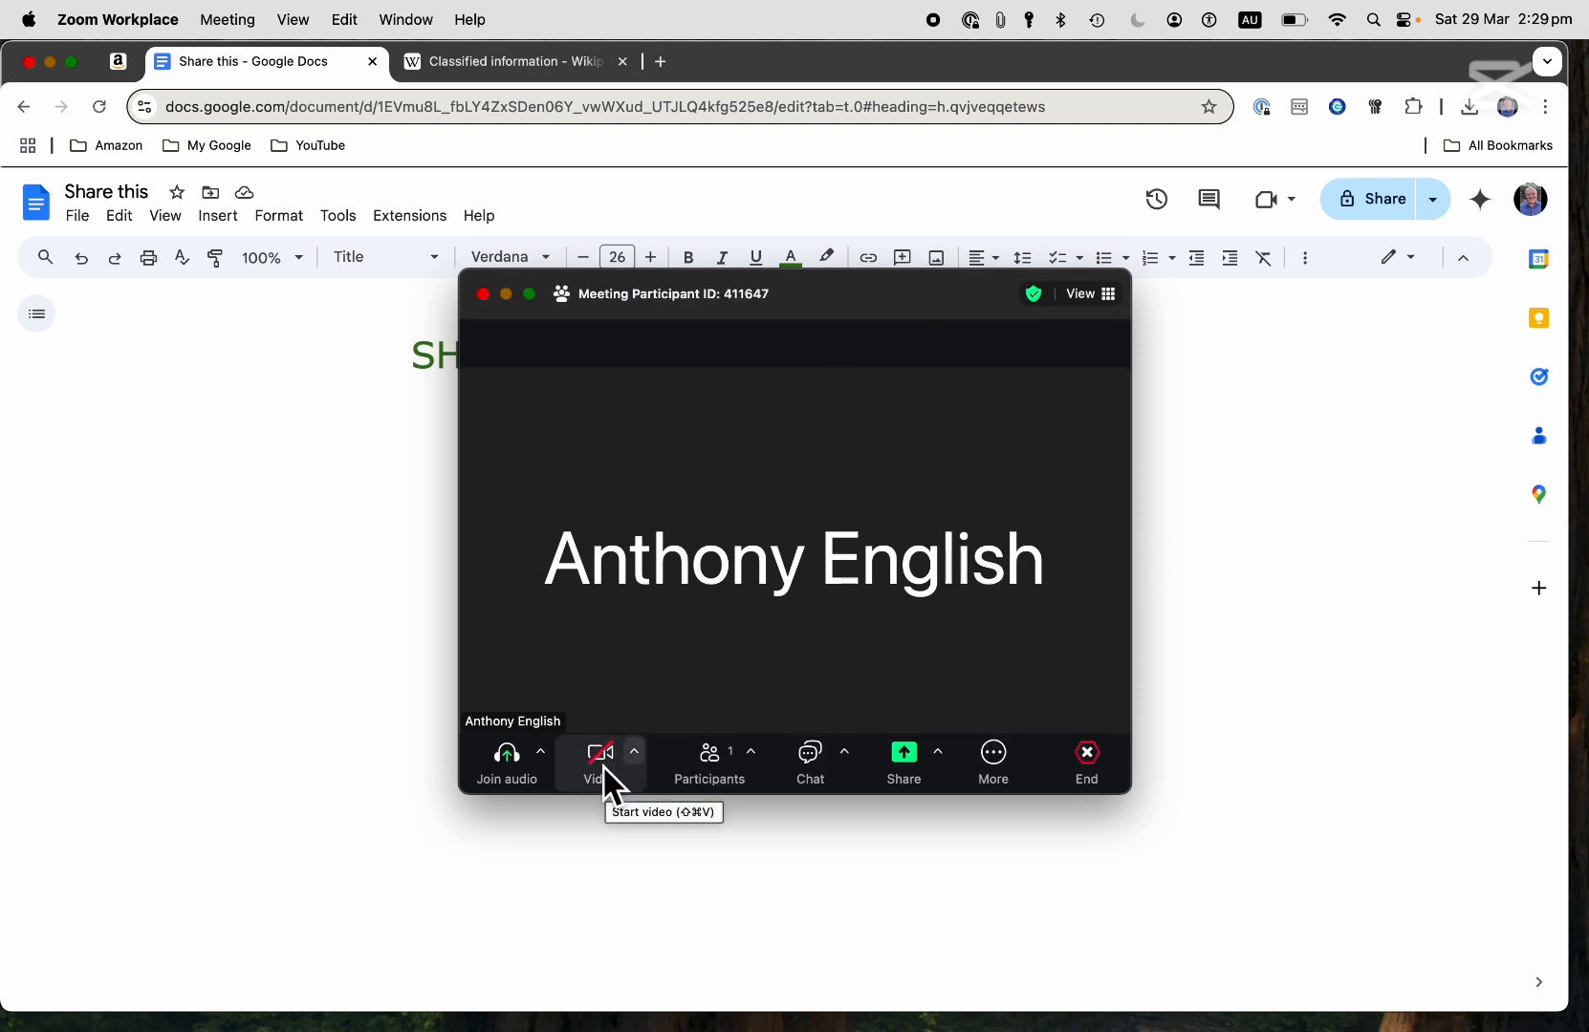
Turn the camera on, dismiss the Reactions notification, then turn the camera back off.
click(600, 753)
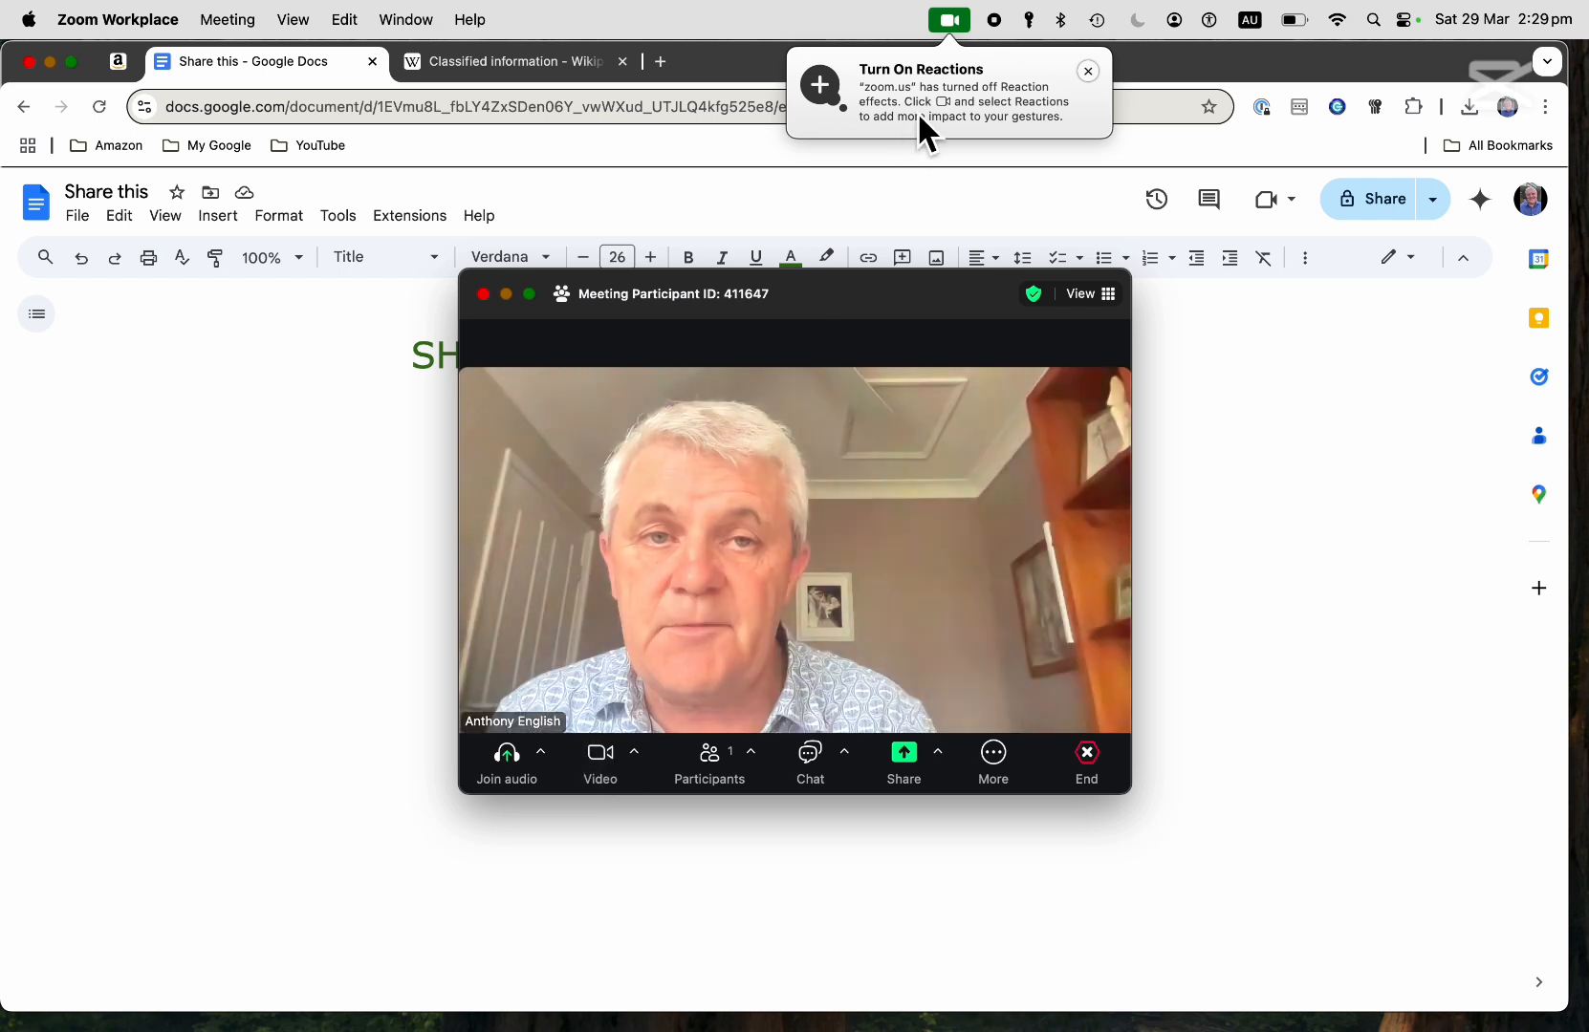
click(1088, 71)
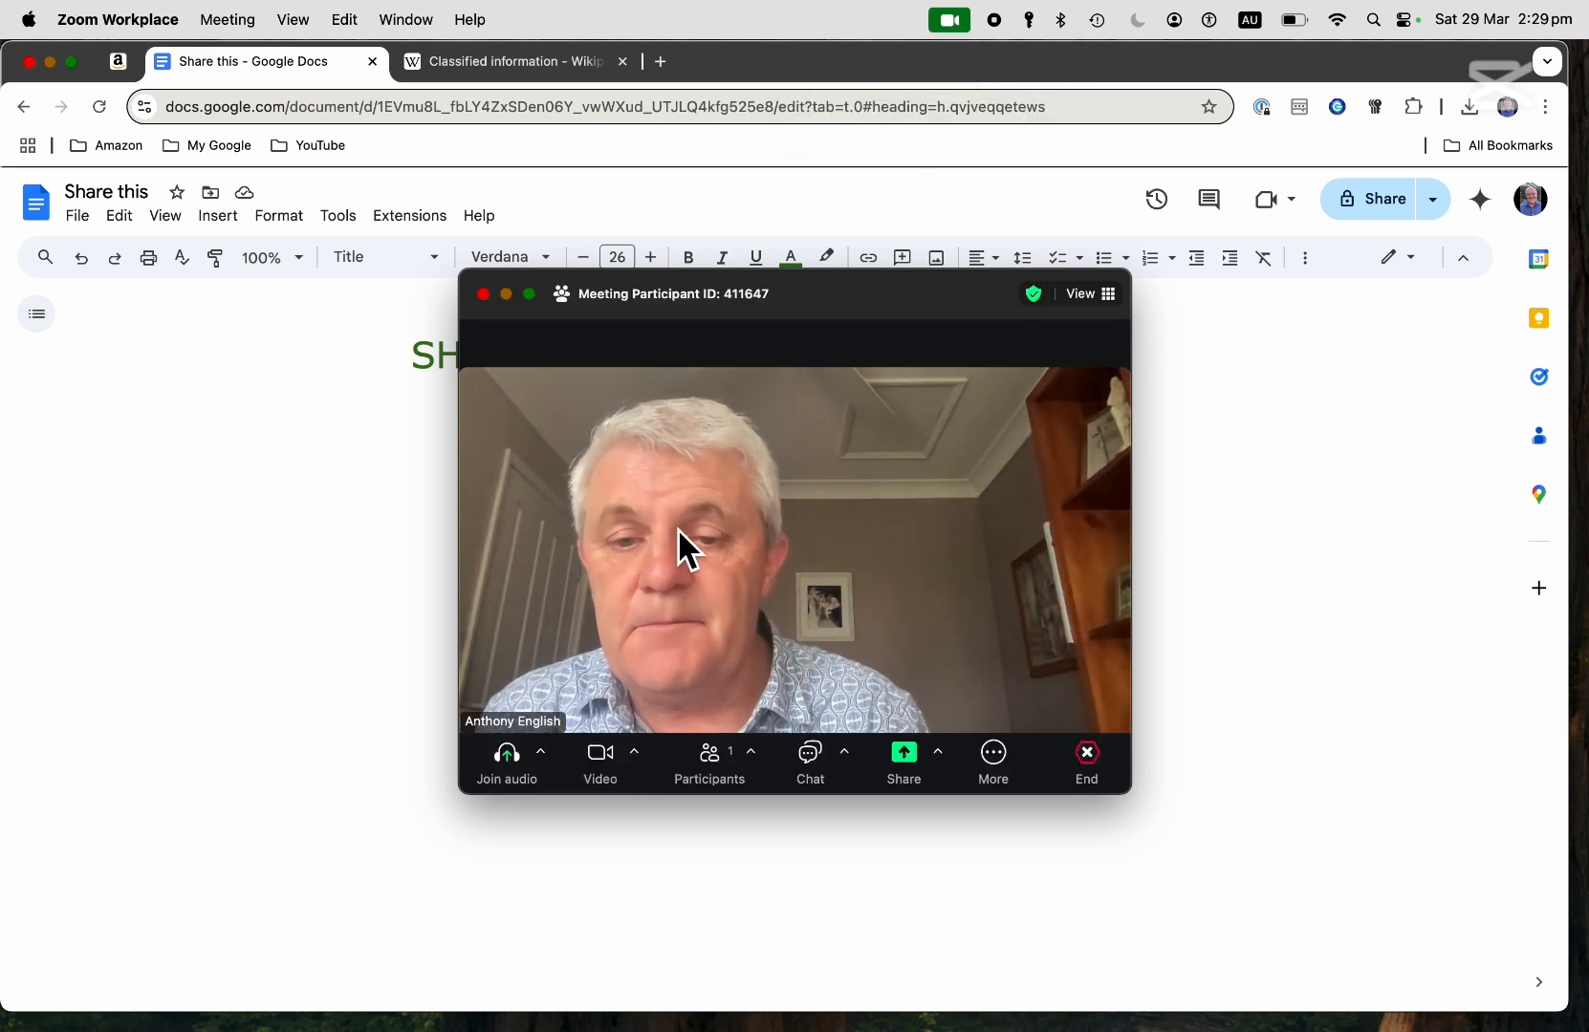
click(600, 757)
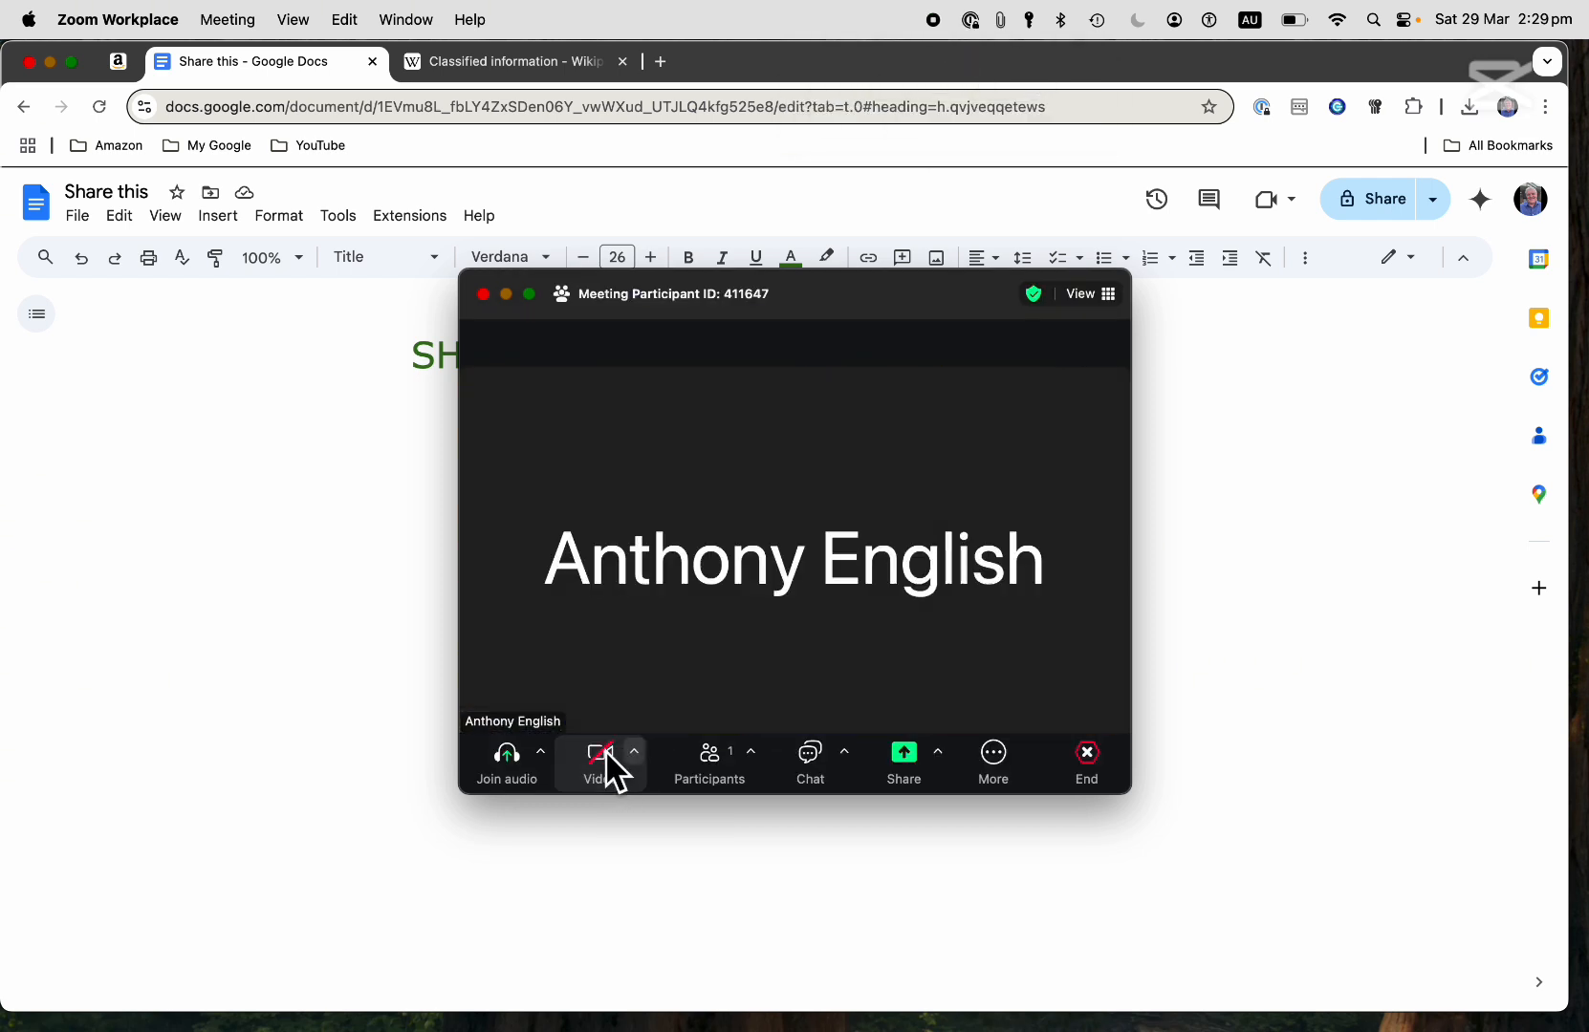